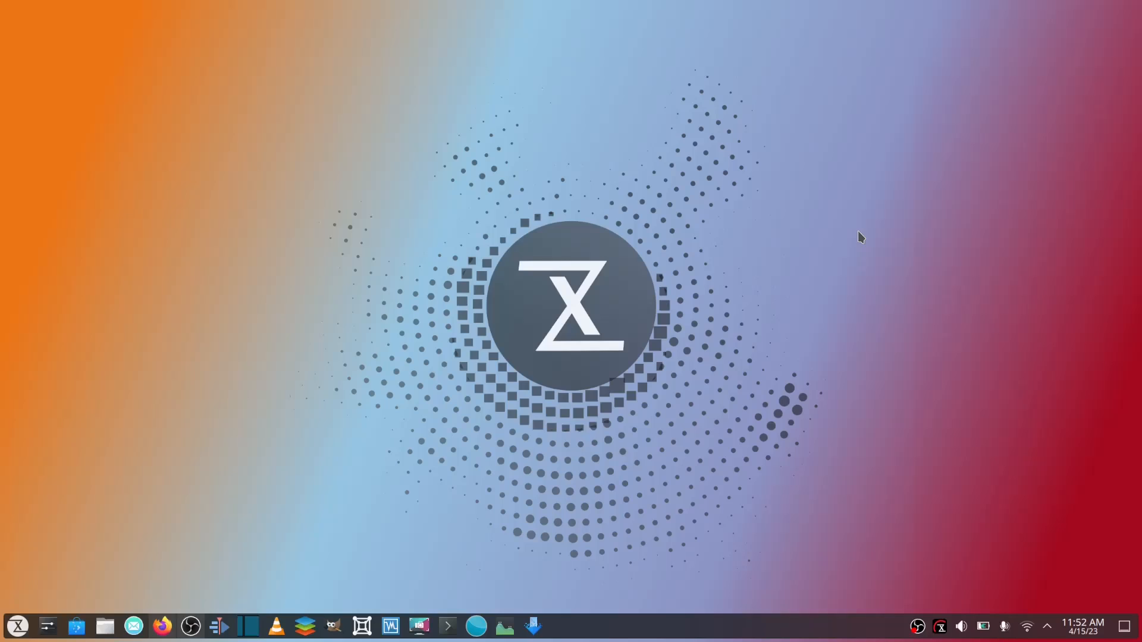
{"action": "mouse_move", "coordinate": [484, 372]}
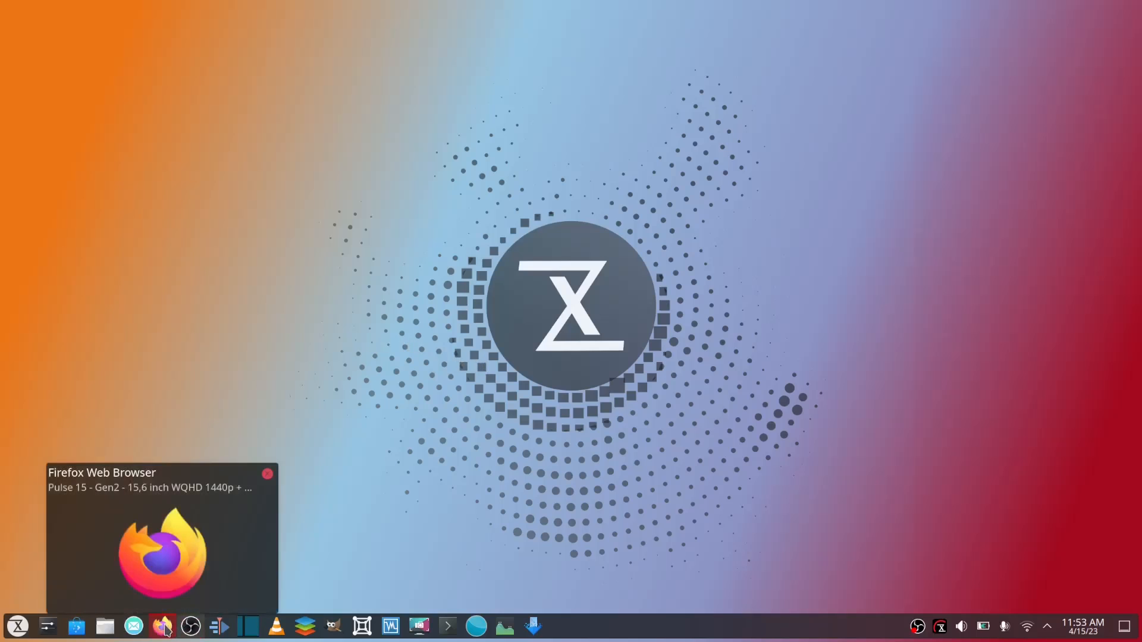
Bring Firefox back and scroll down the Pulse 15 Gen2 product page.
{"action": "left_click", "coordinate": [161, 626]}
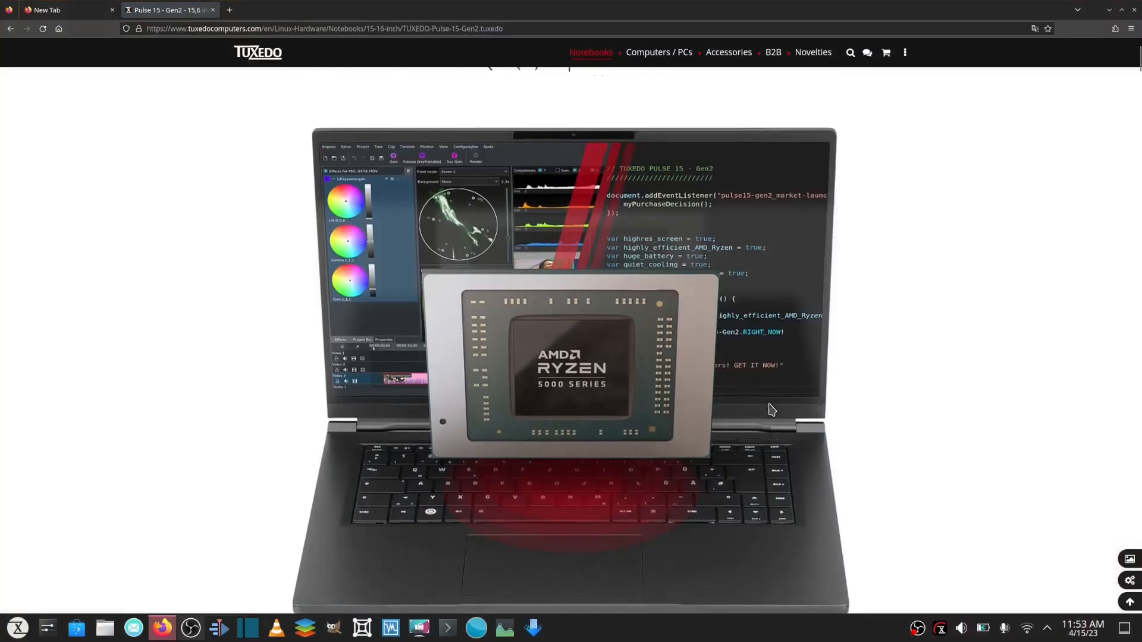
{"action": "scroll", "scroll_direction": "down", "scroll_amount": 3}
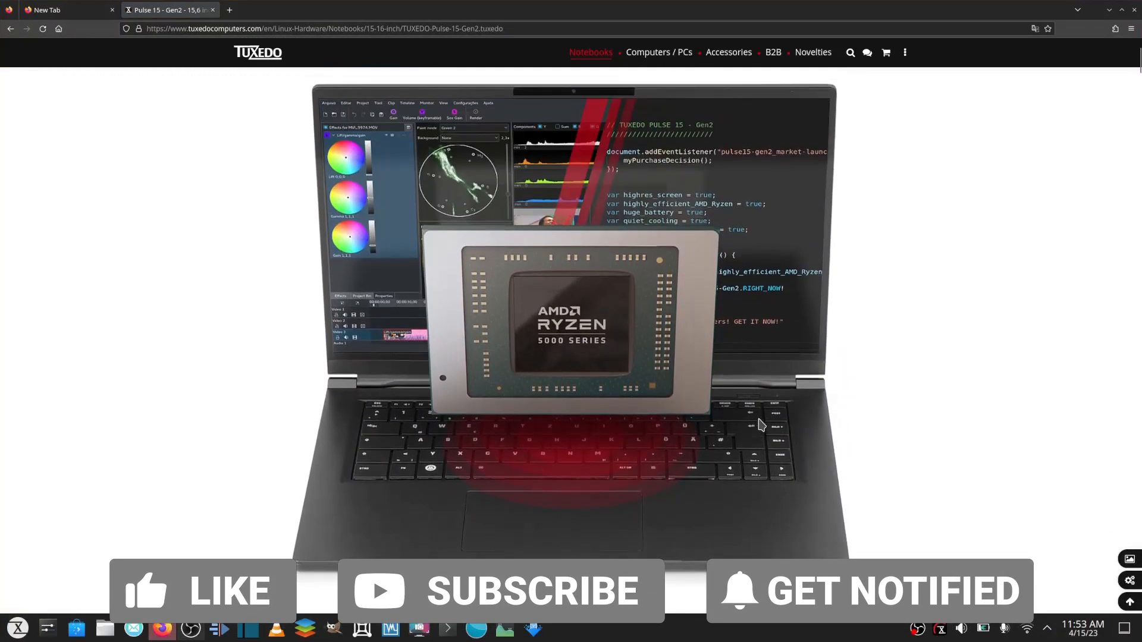
{"action": "scroll", "scroll_direction": "down", "scroll_amount": 3}
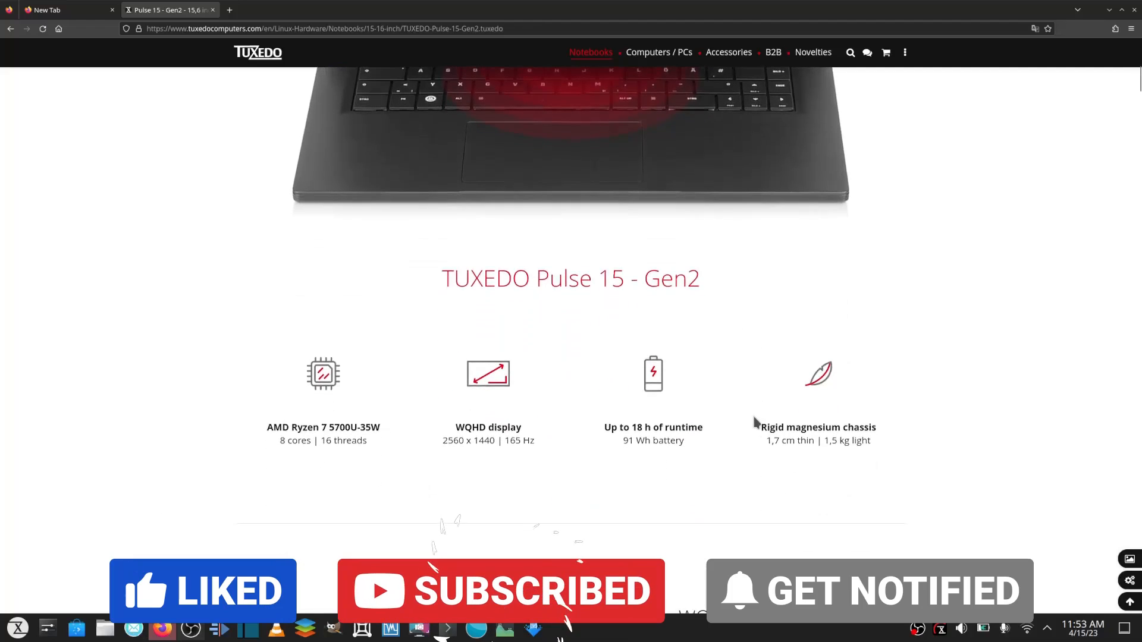
{"action": "scroll", "scroll_direction": "down", "scroll_amount": 3}
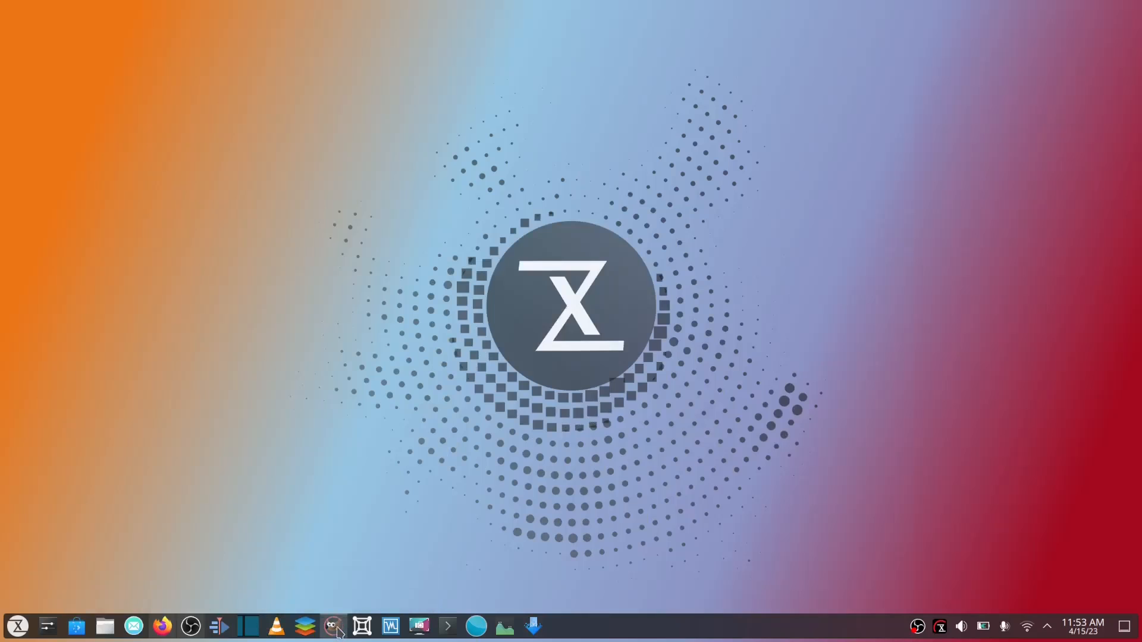
Launch GIMP briefly, hide it, and return to the product page.
{"action": "left_click", "coordinate": [332, 624]}
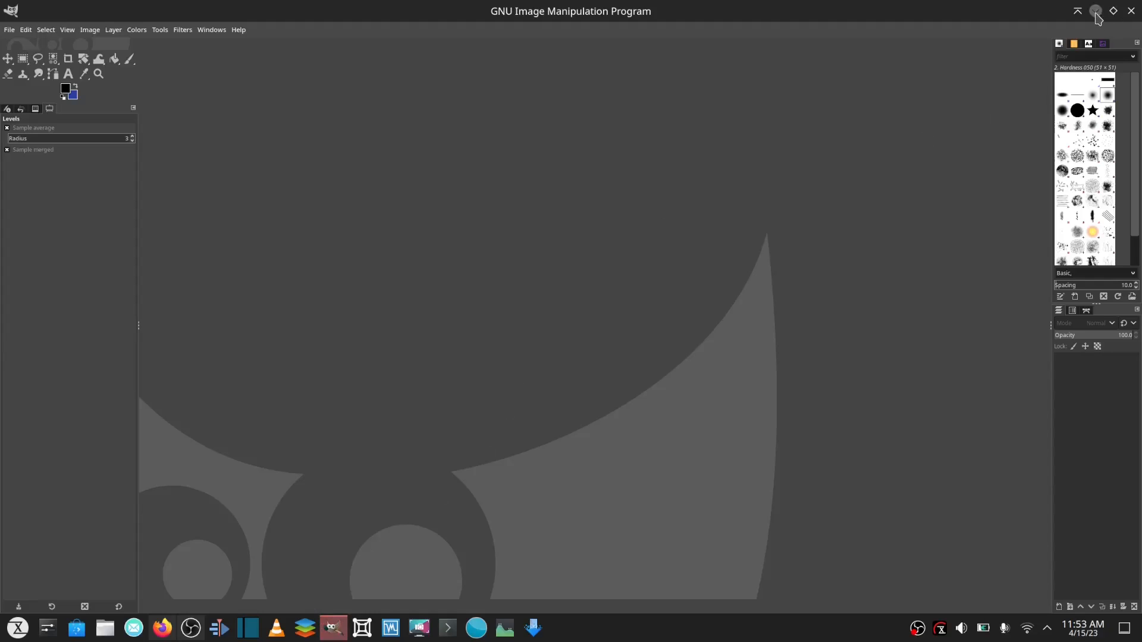
{"action": "left_click", "coordinate": [1094, 11]}
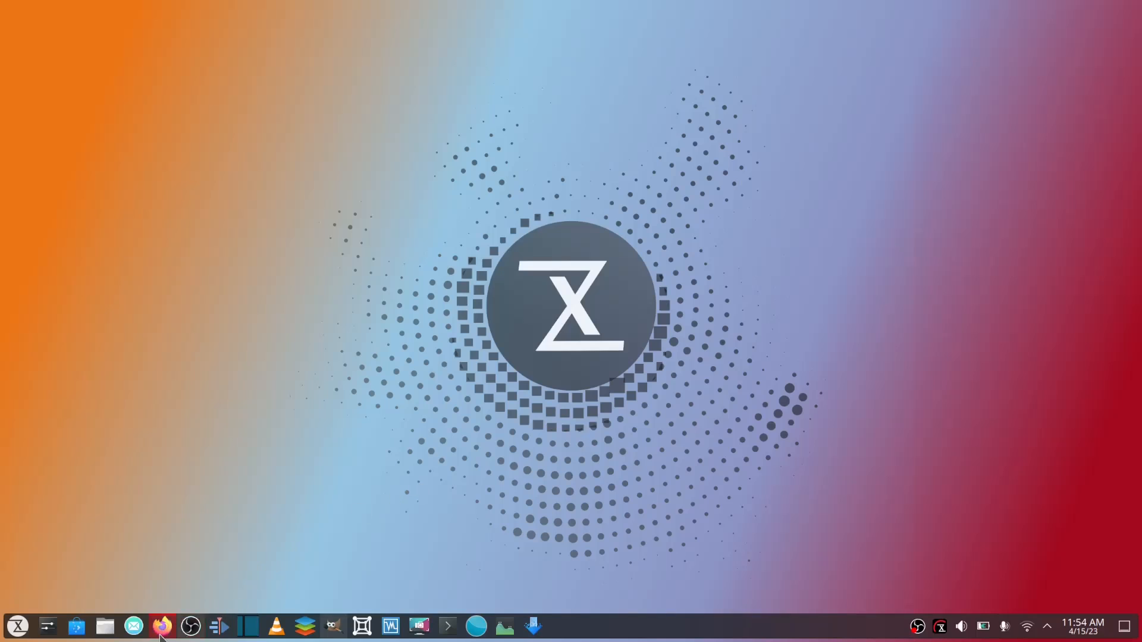
{"action": "left_click", "coordinate": [162, 627]}
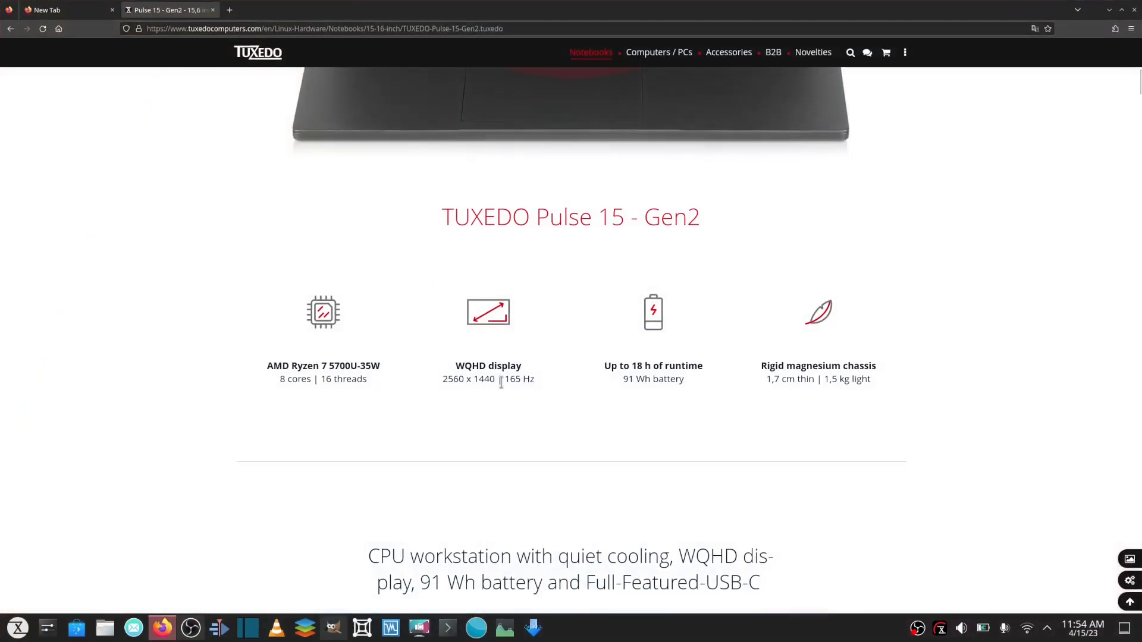
{"action": "mouse_move", "coordinate": [217, 362]}
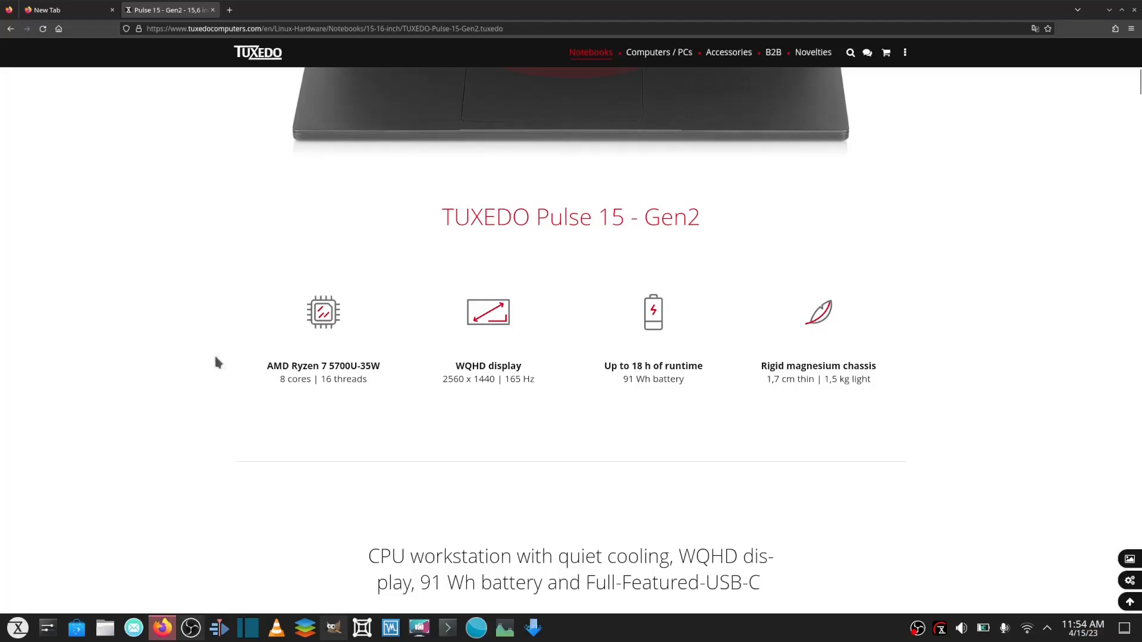
{"action": "mouse_move", "coordinate": [769, 344]}
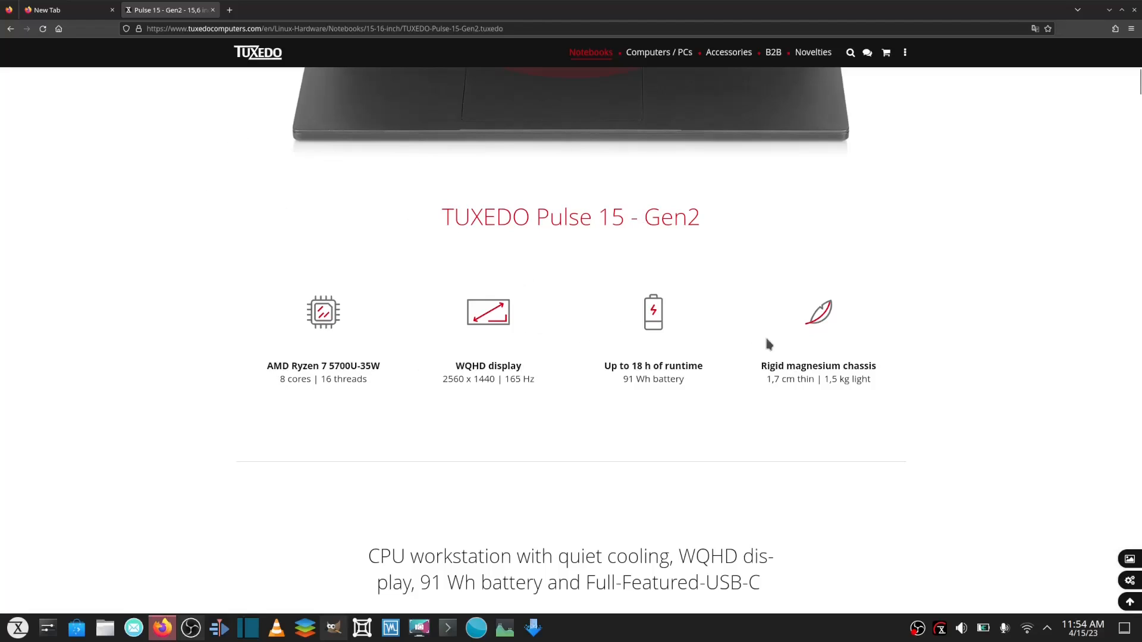
Click the taskbar's system tray area, then scroll the product page up and down.
{"action": "left_click", "coordinate": [983, 627]}
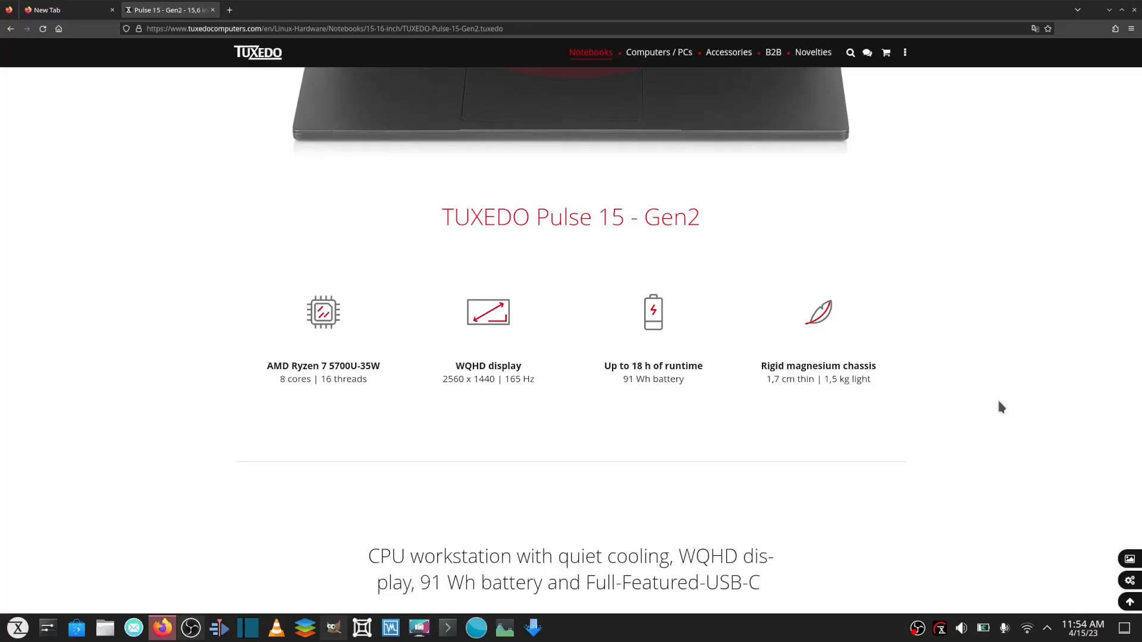
{"action": "scroll", "scroll_direction": "up", "scroll_amount": 3}
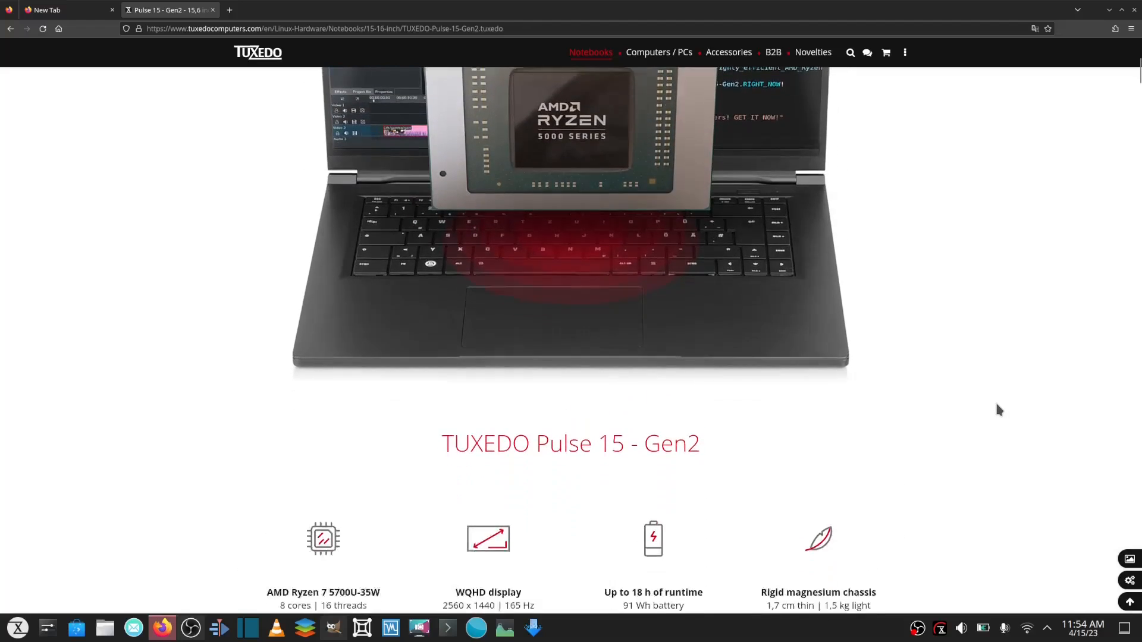
{"action": "scroll", "scroll_direction": "down", "scroll_amount": 3}
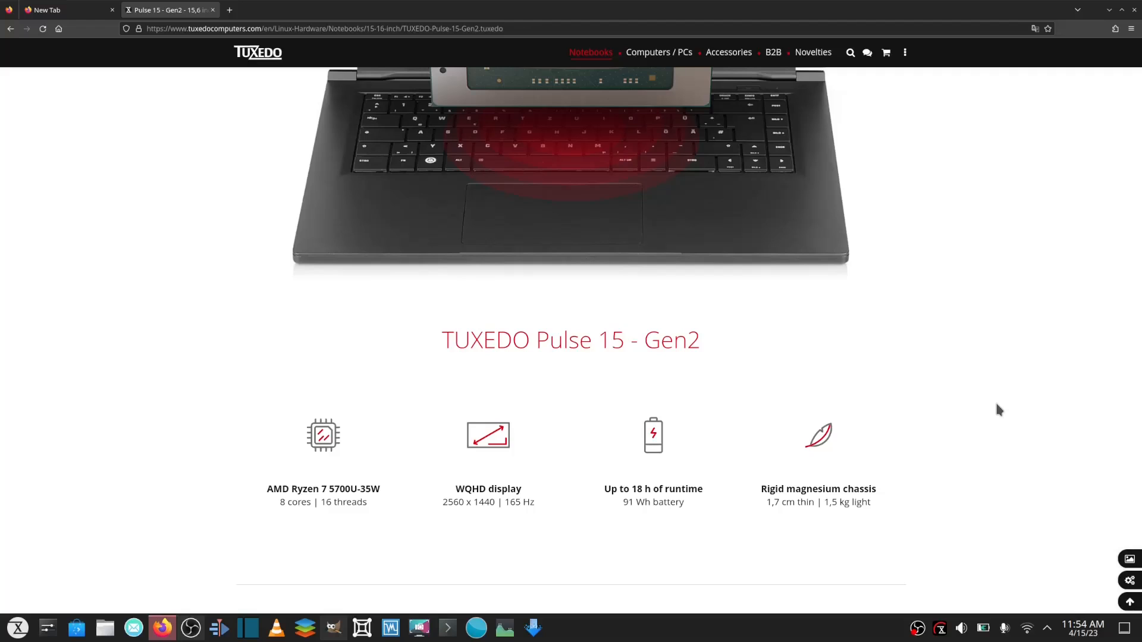
{"action": "mouse_move", "coordinate": [1110, 11]}
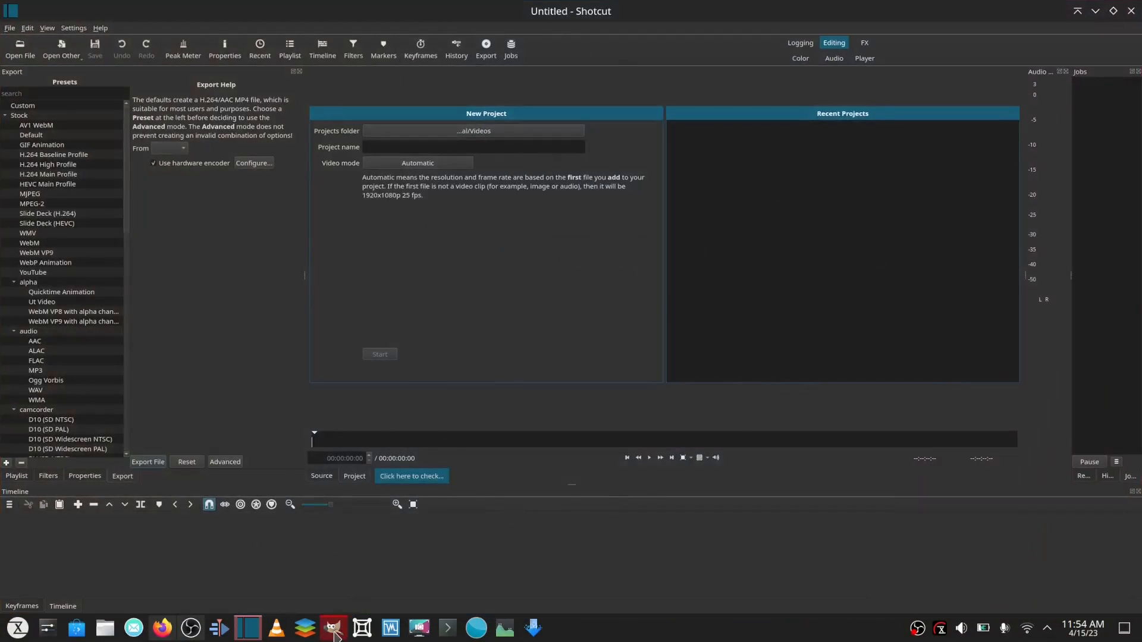
Bring GIMP up briefly, then restore Firefox on the Pulse 15 Gen2 page.
{"action": "left_click", "coordinate": [330, 627]}
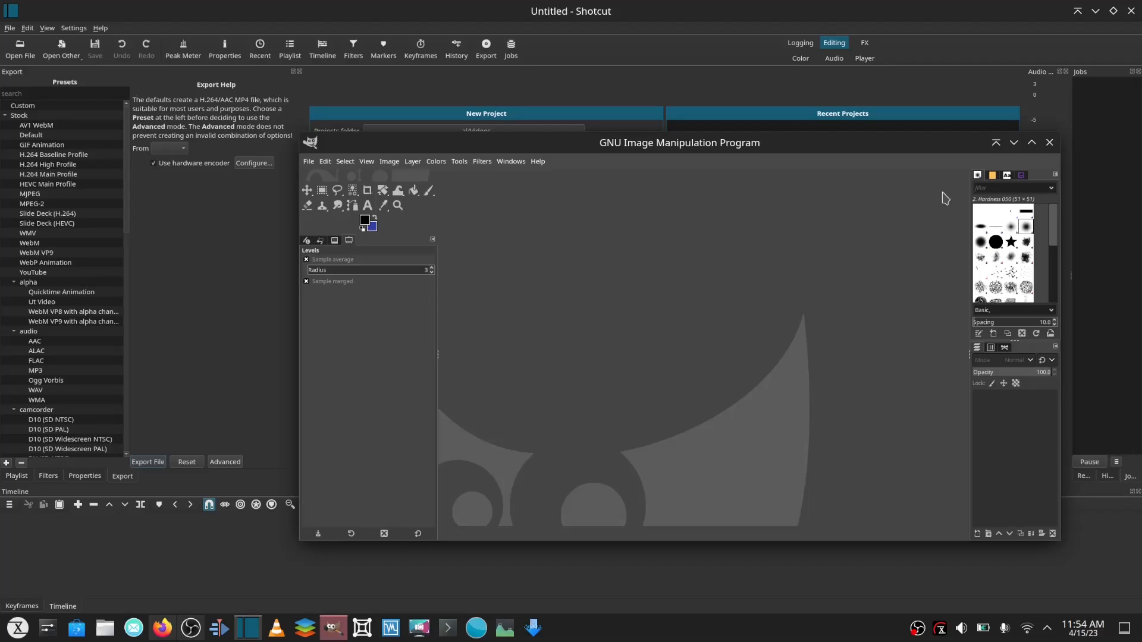
{"action": "mouse_move", "coordinate": [1034, 176]}
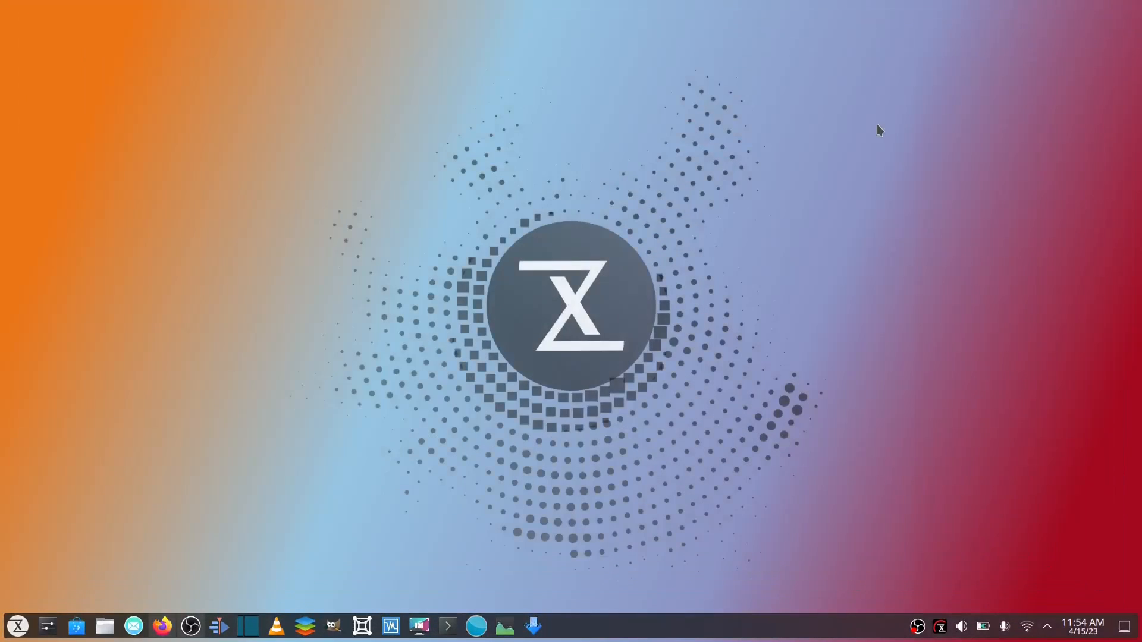
{"action": "left_click", "coordinate": [161, 626]}
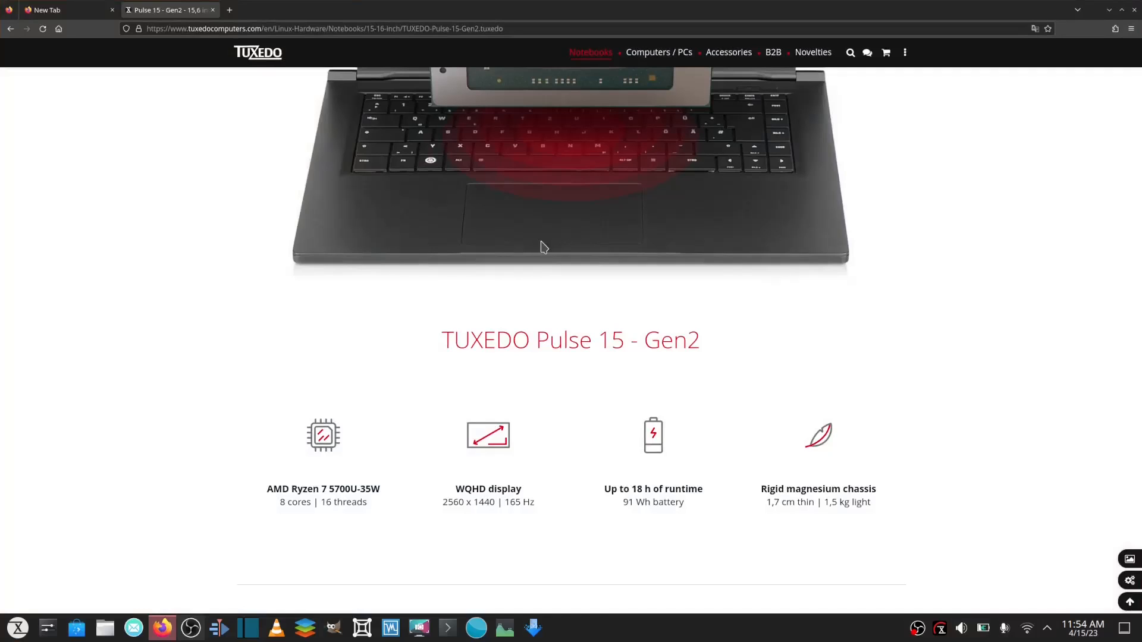
Scroll down through the Pulse 15 Gen2 feature text and highlights.
{"action": "scroll", "scroll_direction": "down", "scroll_amount": 3}
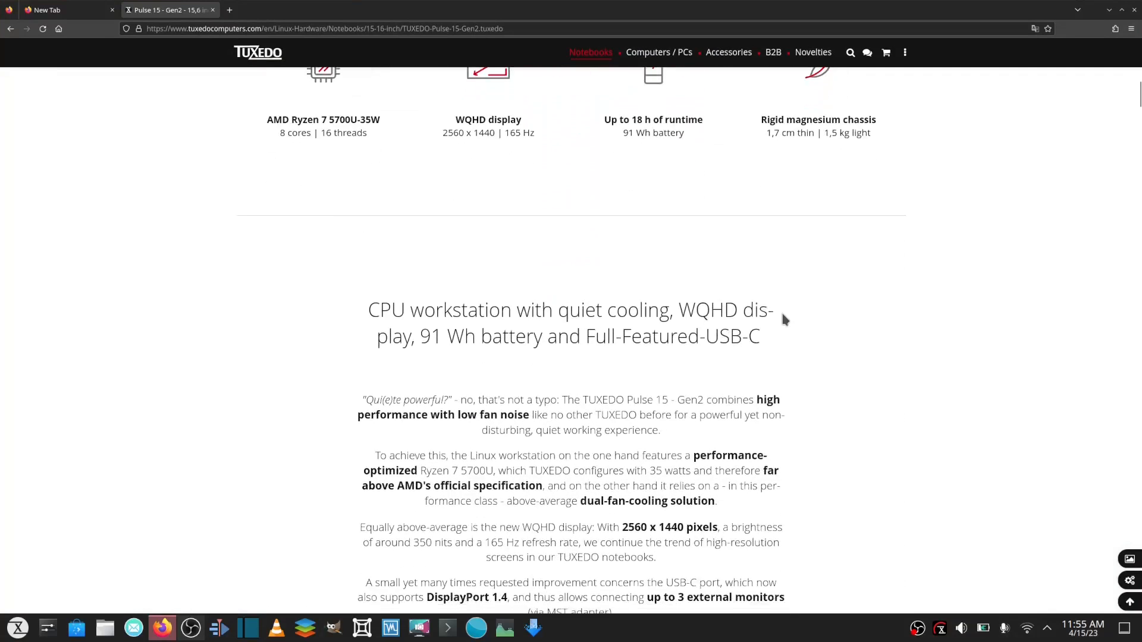
{"action": "scroll", "scroll_direction": "down", "scroll_amount": 3}
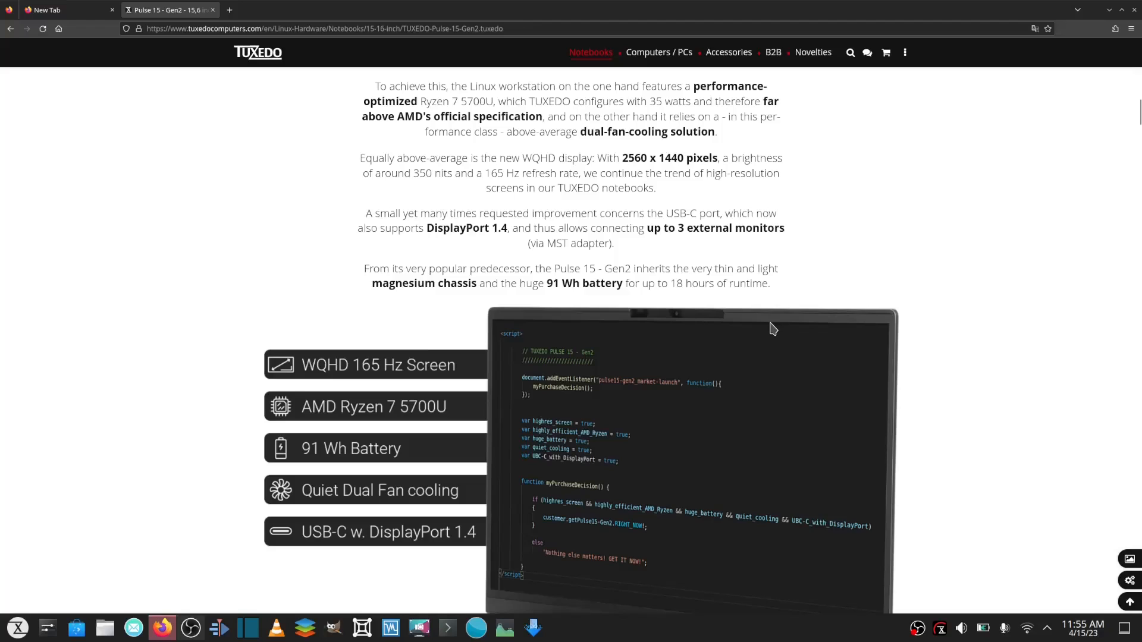
{"action": "scroll", "scroll_direction": "down", "scroll_amount": 3}
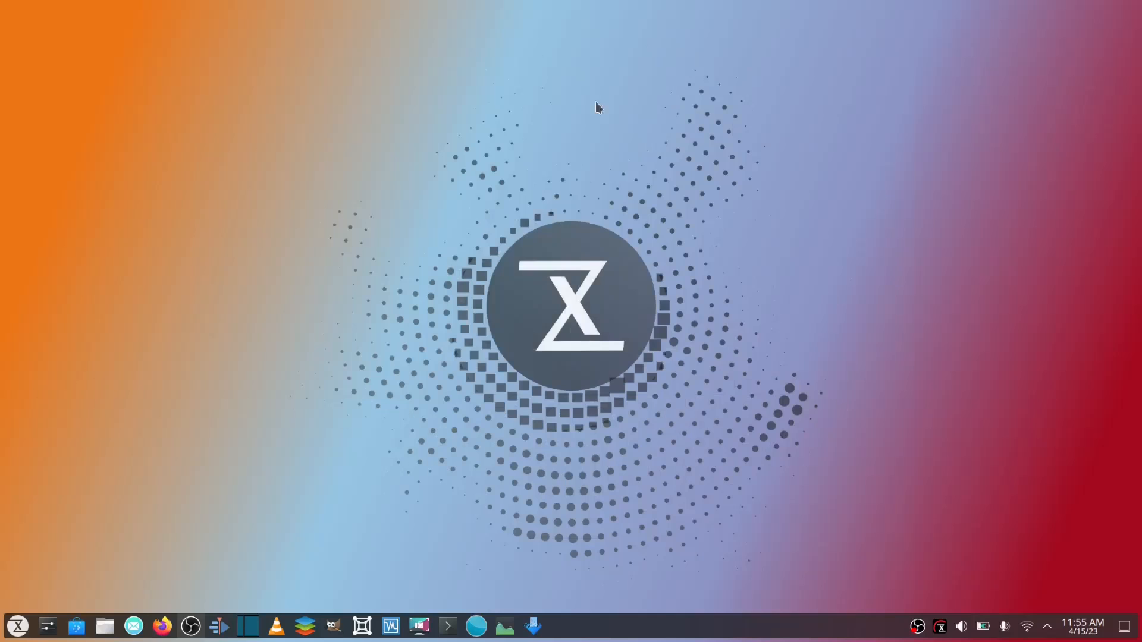
{"action": "mouse_move", "coordinate": [582, 411]}
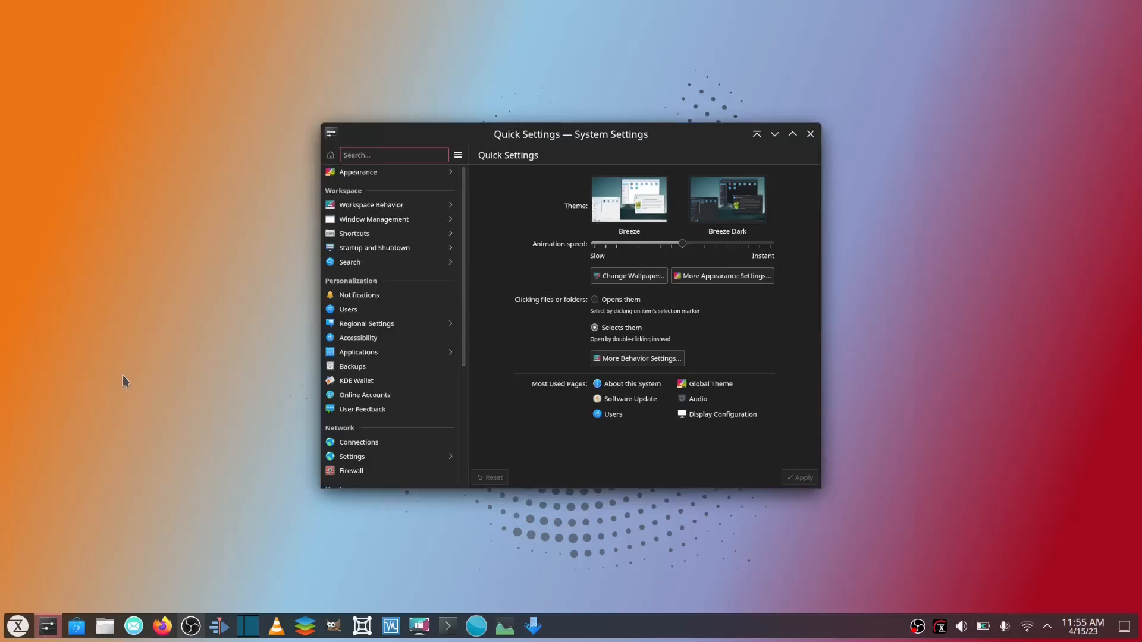
Show the About this System page in System Settings, then launch Konsole.
{"action": "scroll", "scroll_direction": "down", "scroll_amount": 3}
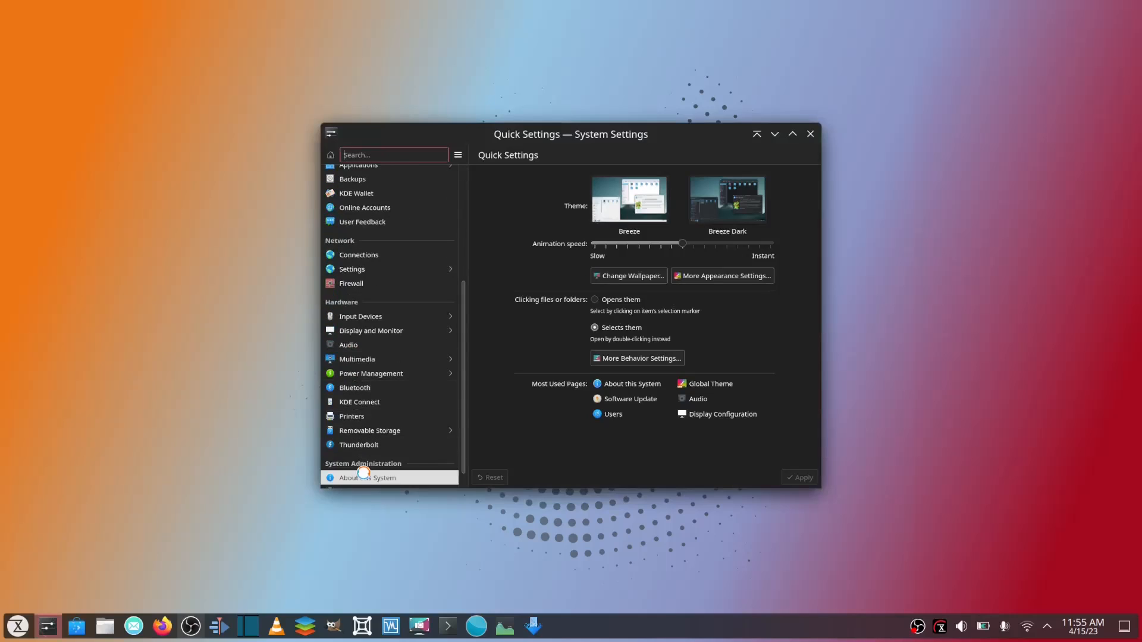
{"action": "left_click", "coordinate": [362, 477]}
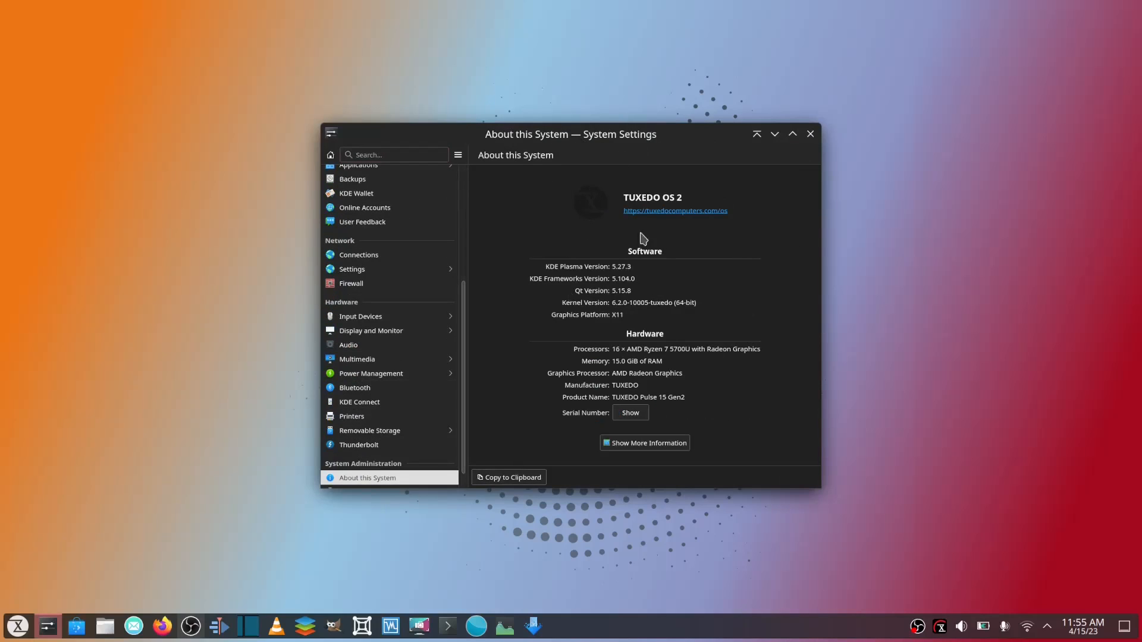
{"action": "mouse_move", "coordinate": [714, 254]}
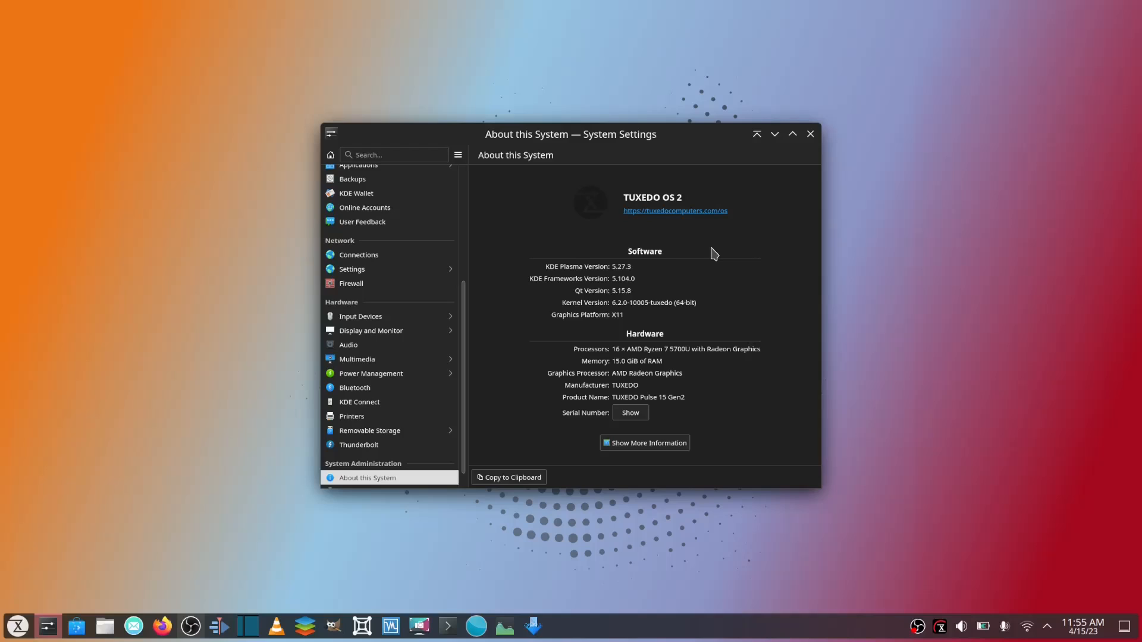
{"action": "mouse_move", "coordinate": [675, 253]}
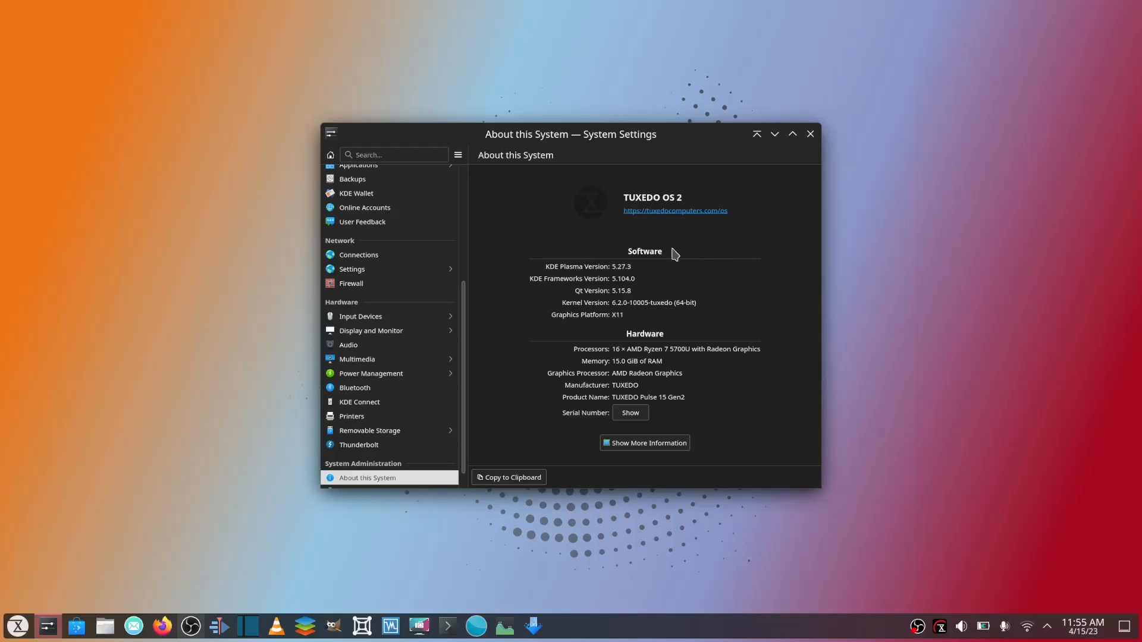
{"action": "mouse_move", "coordinate": [670, 336]}
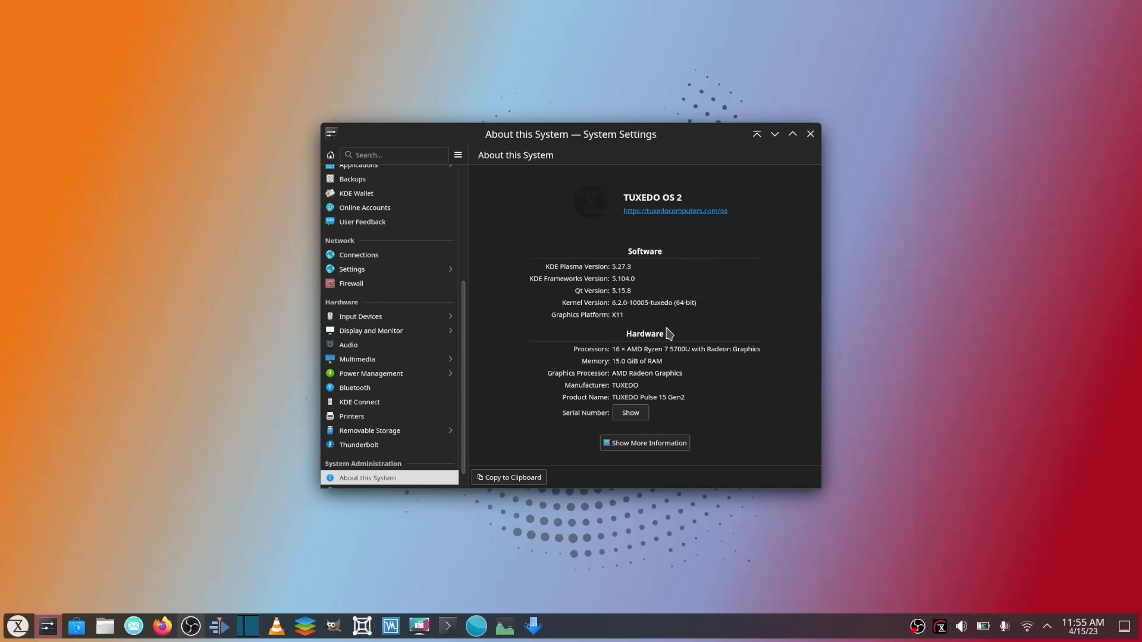
{"action": "mouse_move", "coordinate": [658, 397]}
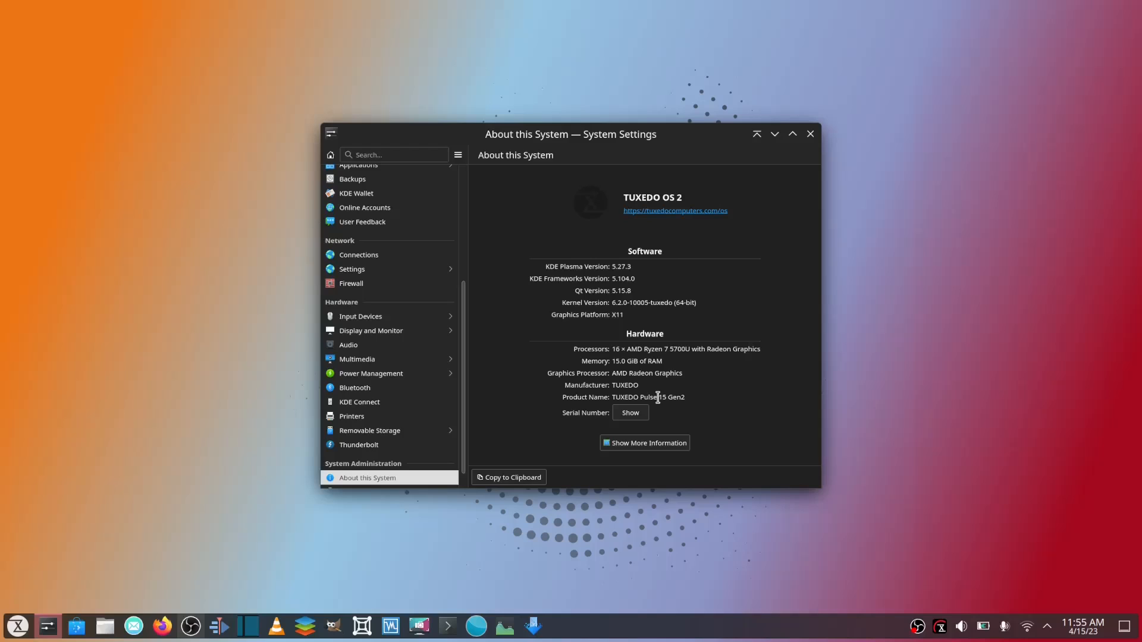
{"action": "mouse_move", "coordinate": [796, 171]}
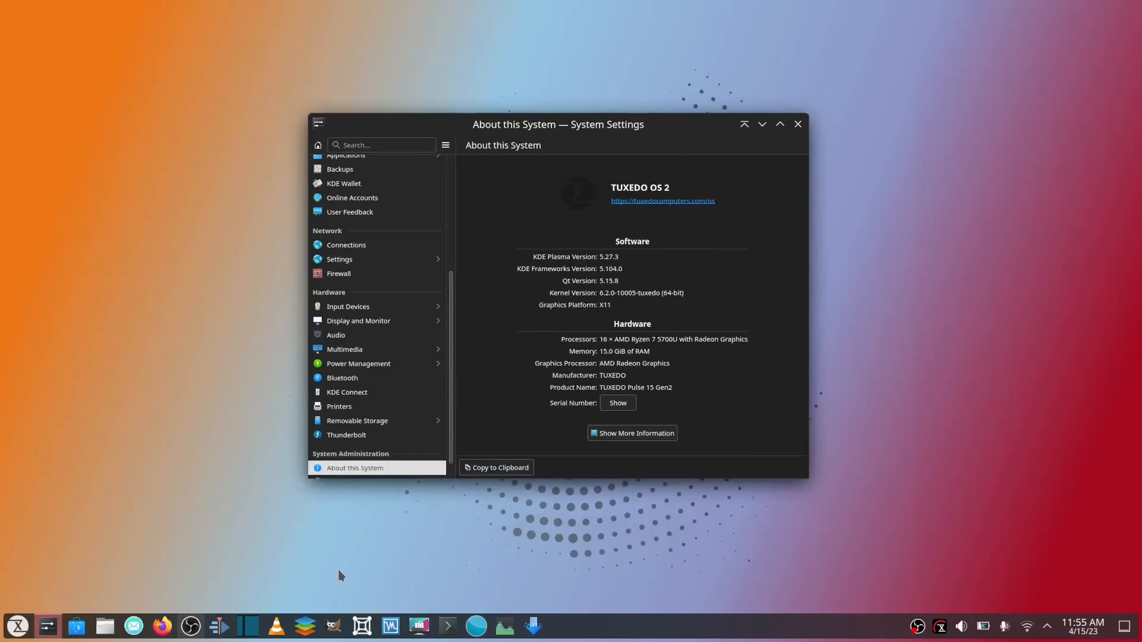
{"action": "left_click", "coordinate": [447, 626]}
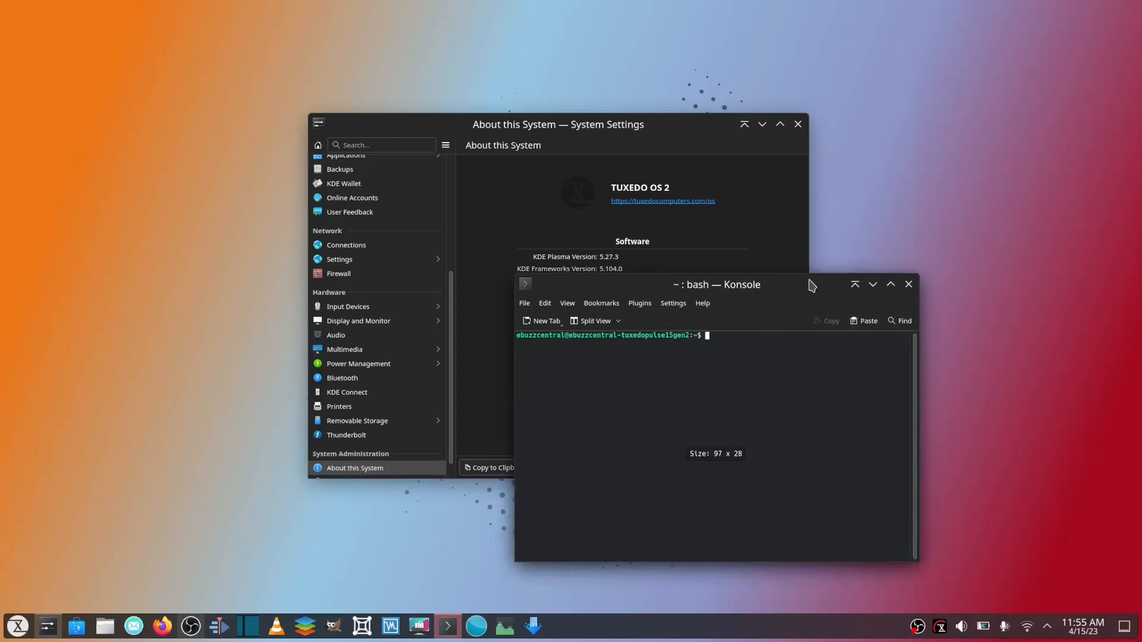
Move the neofetch terminal up over System Settings and maximize it.
{"action": "left_click_drag", "start_coordinate": [717, 284], "coordinate": [542, 113]}
{"action": "type", "text": "neofetch"}
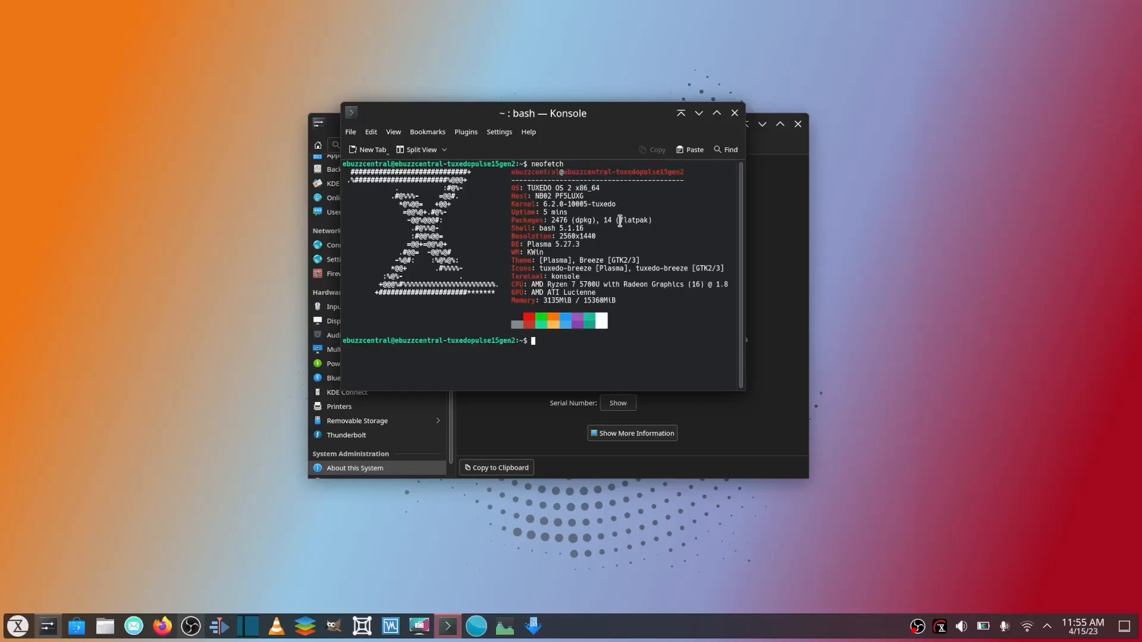
{"action": "mouse_move", "coordinate": [716, 113]}
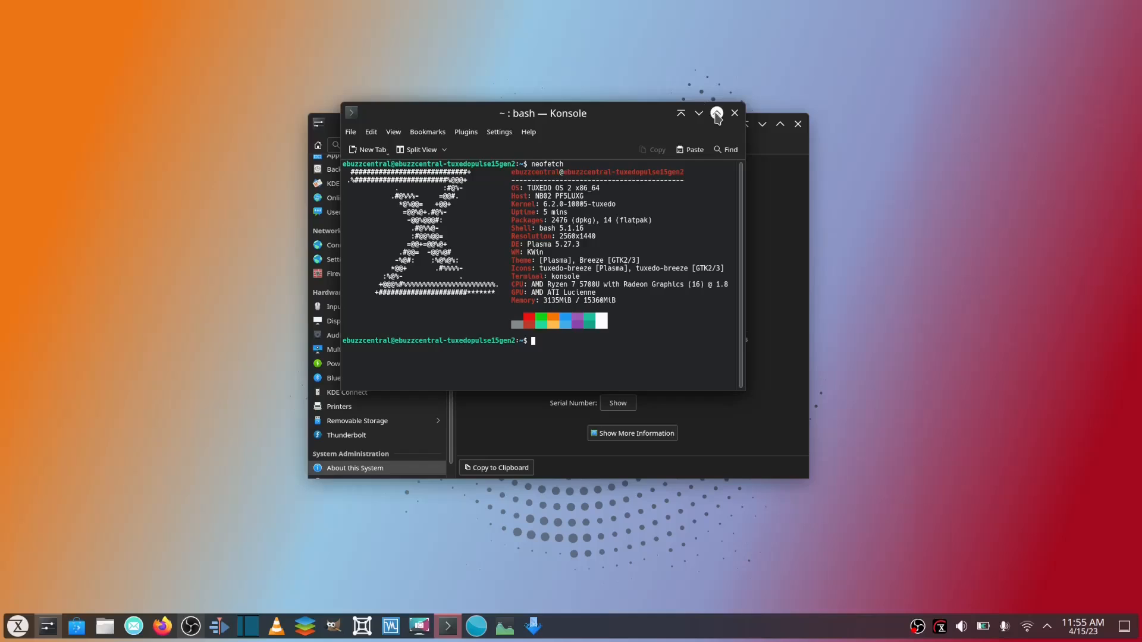
{"action": "left_click", "coordinate": [716, 113]}
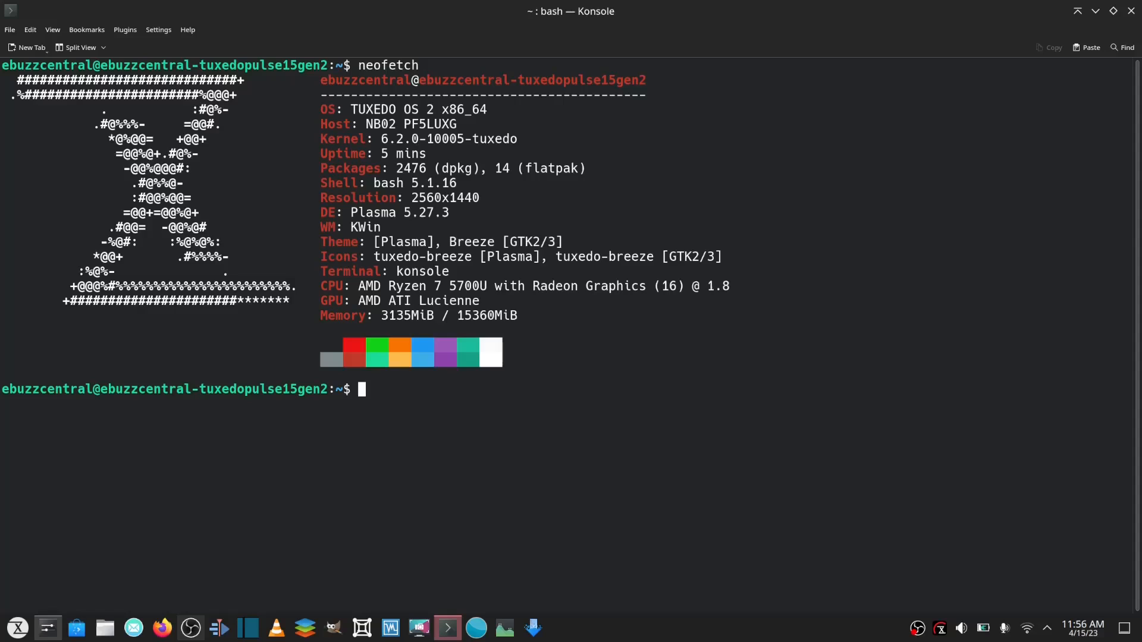
{"action": "mouse_move", "coordinate": [662, 13]}
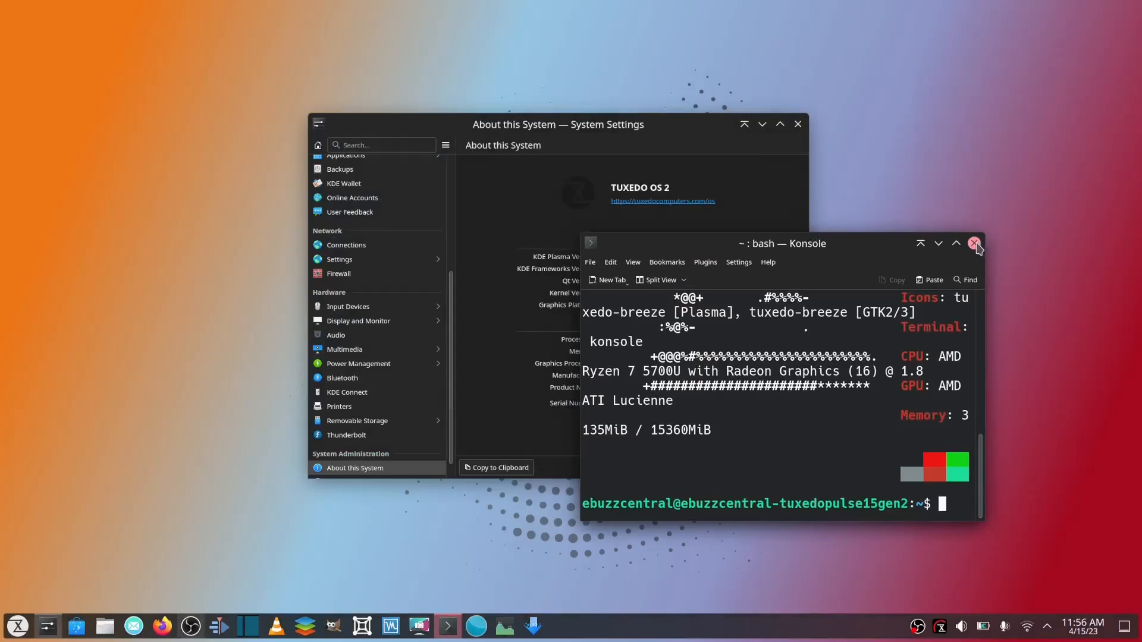
Close the Konsole terminal window.
{"action": "left_click", "coordinate": [974, 243]}
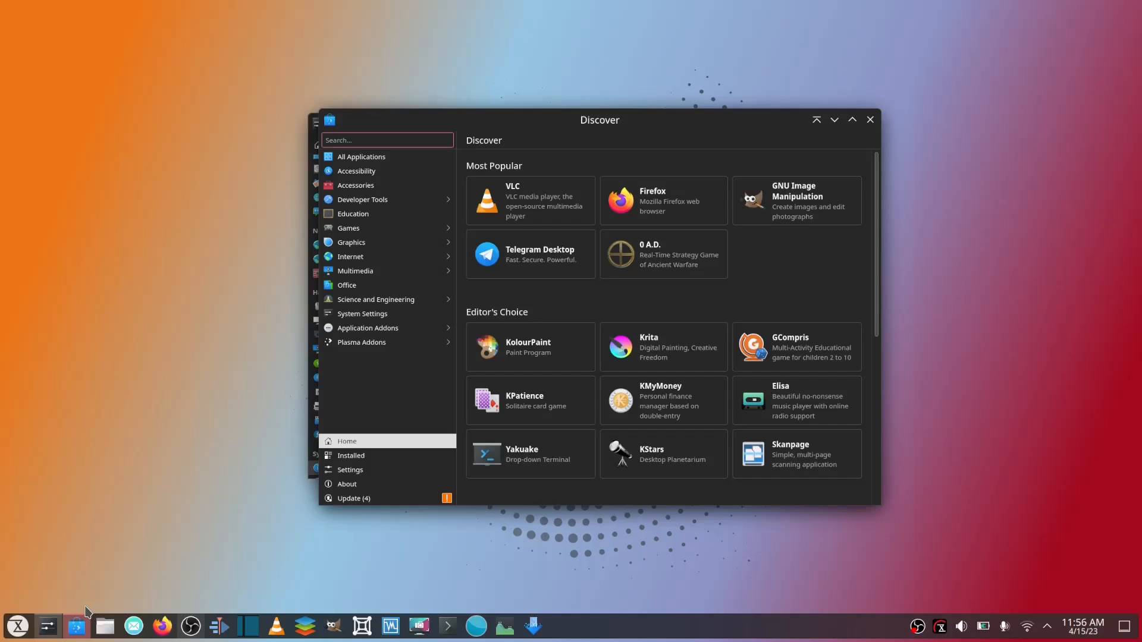
{"action": "mouse_move", "coordinate": [296, 310]}
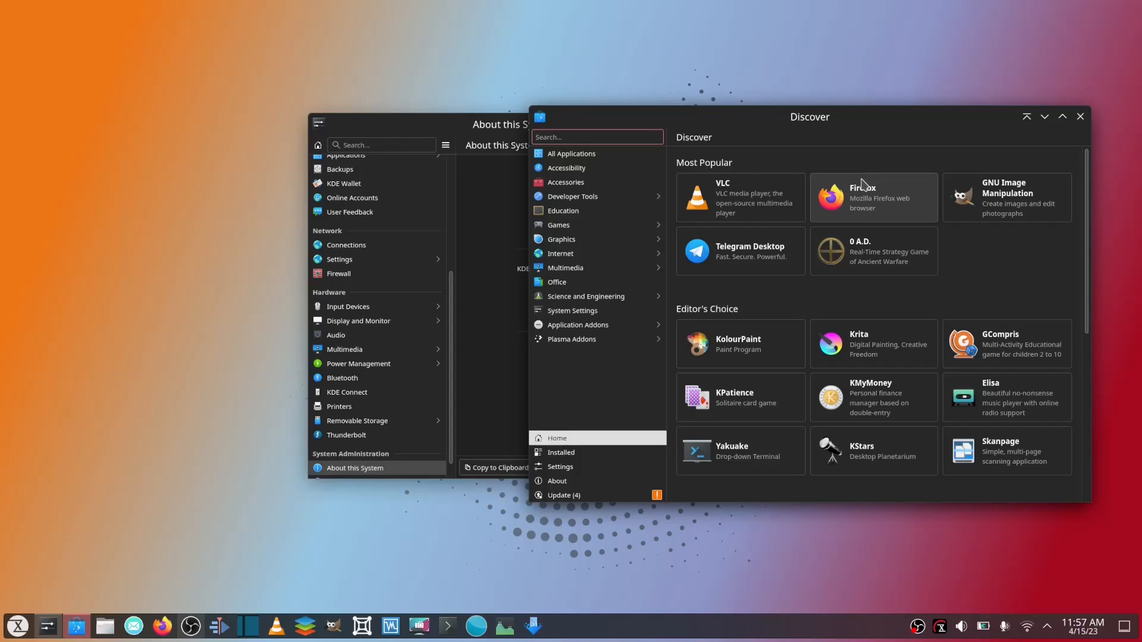
{"action": "mouse_move", "coordinate": [799, 326]}
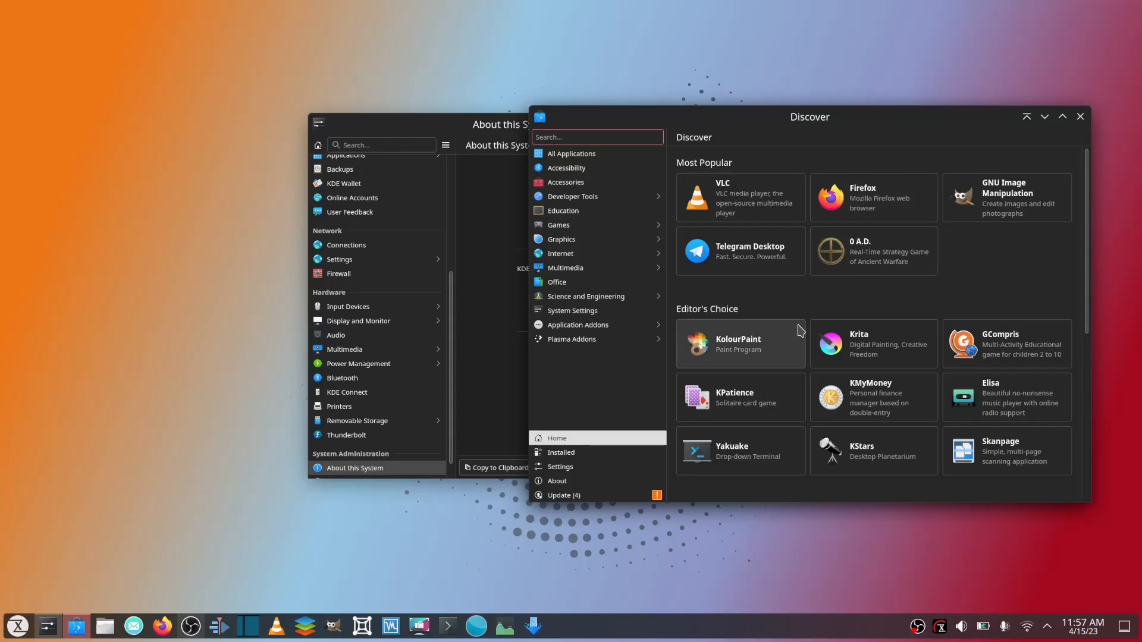
{"action": "mouse_move", "coordinate": [689, 337]}
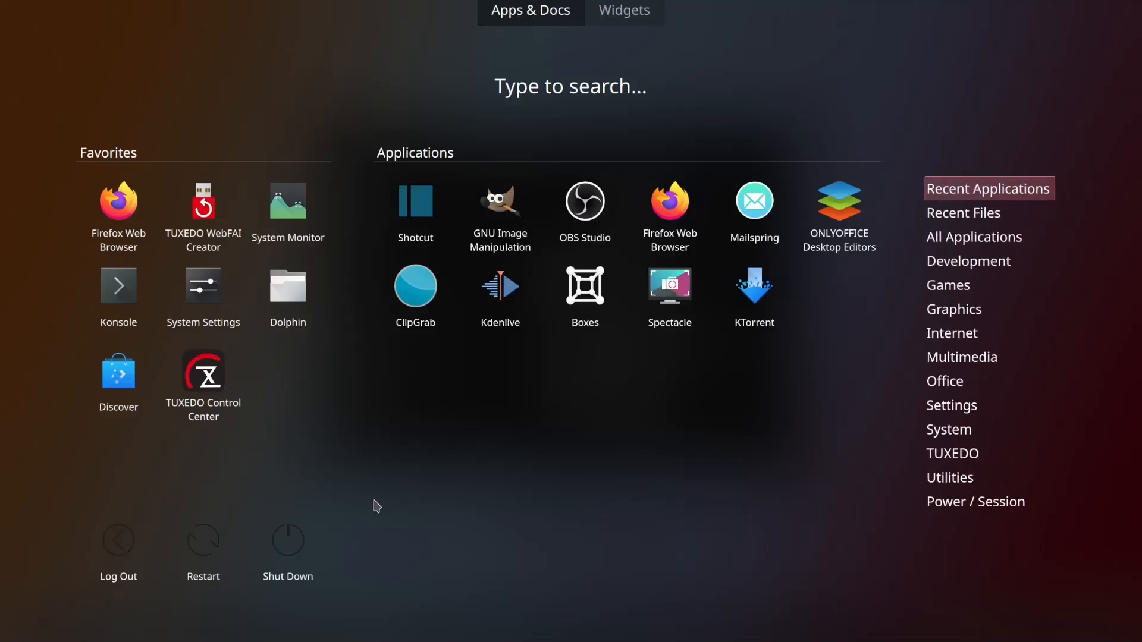
Search the launcher for 'muon' to find Muon Package Manager, then dismiss it.
{"action": "type", "text": "muon'"}
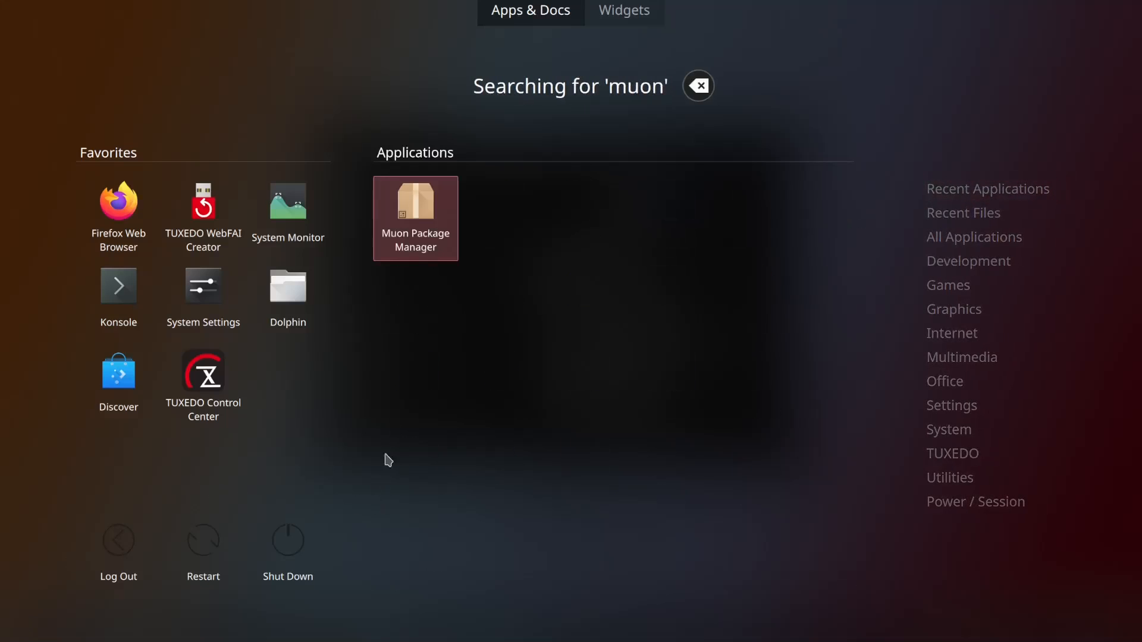
{"action": "left_click", "coordinate": [415, 210]}
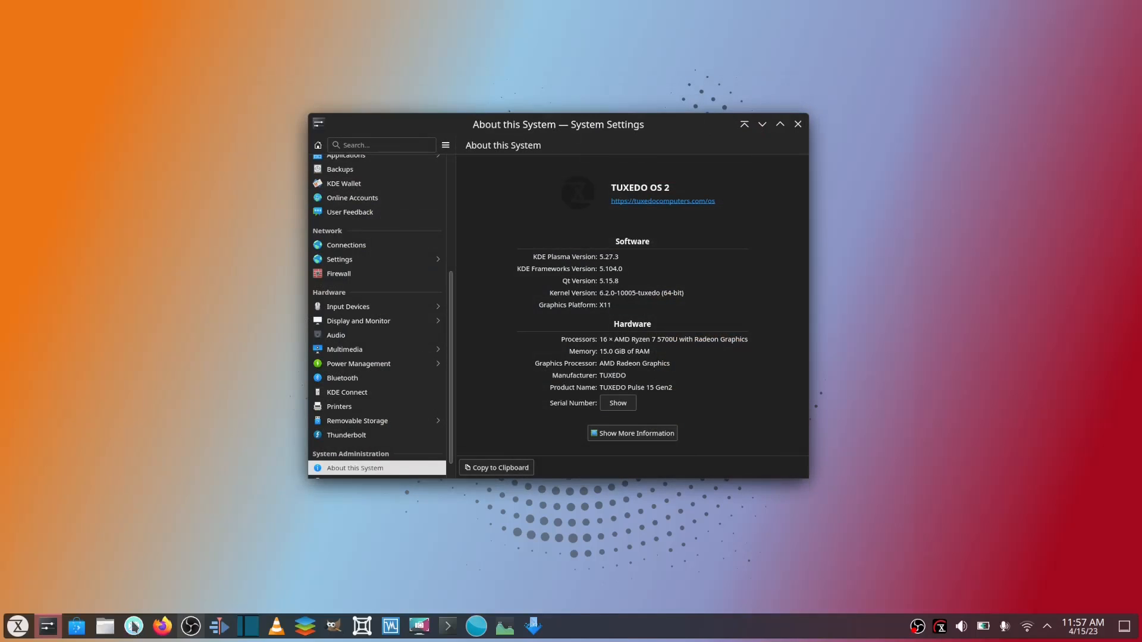
{"action": "mouse_move", "coordinate": [134, 618]}
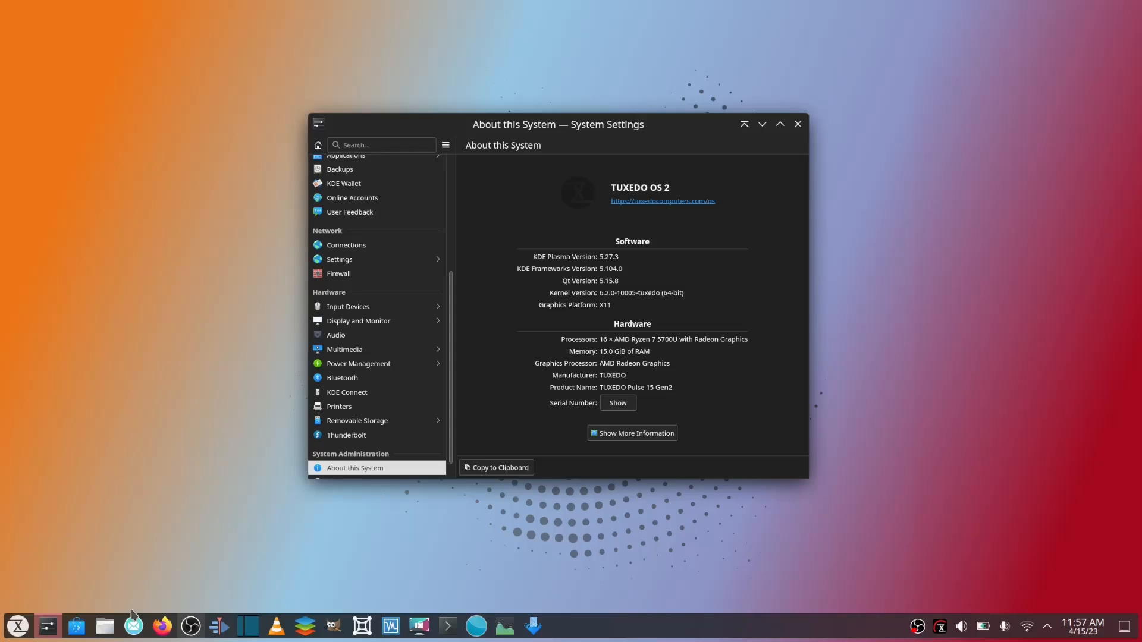
{"action": "mouse_move", "coordinate": [439, 373]}
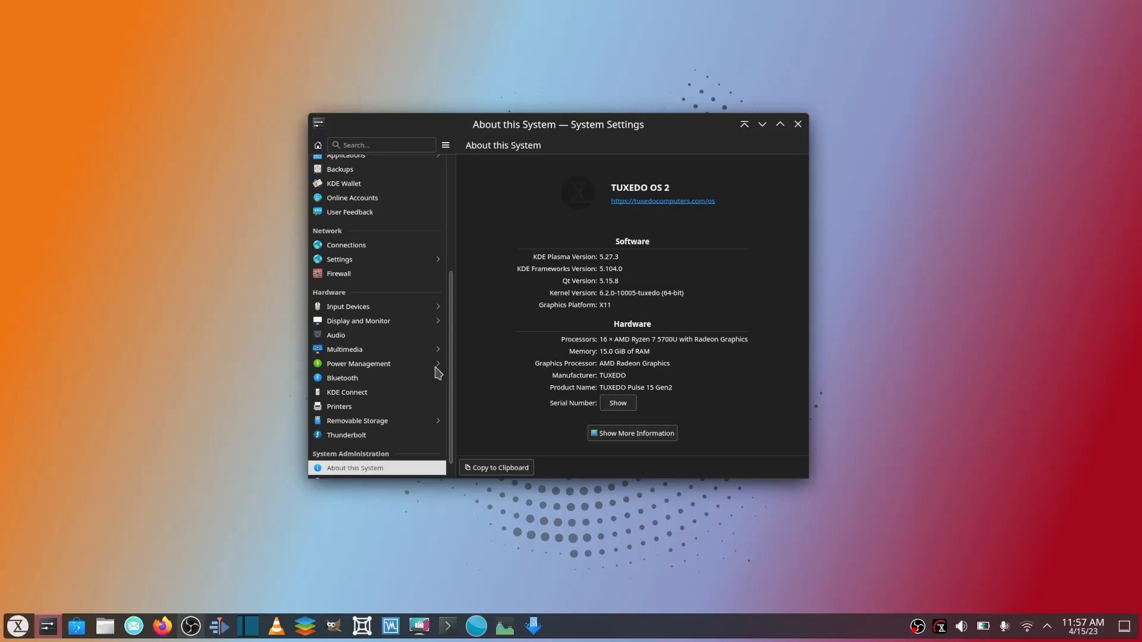
{"action": "mouse_move", "coordinate": [220, 586]}
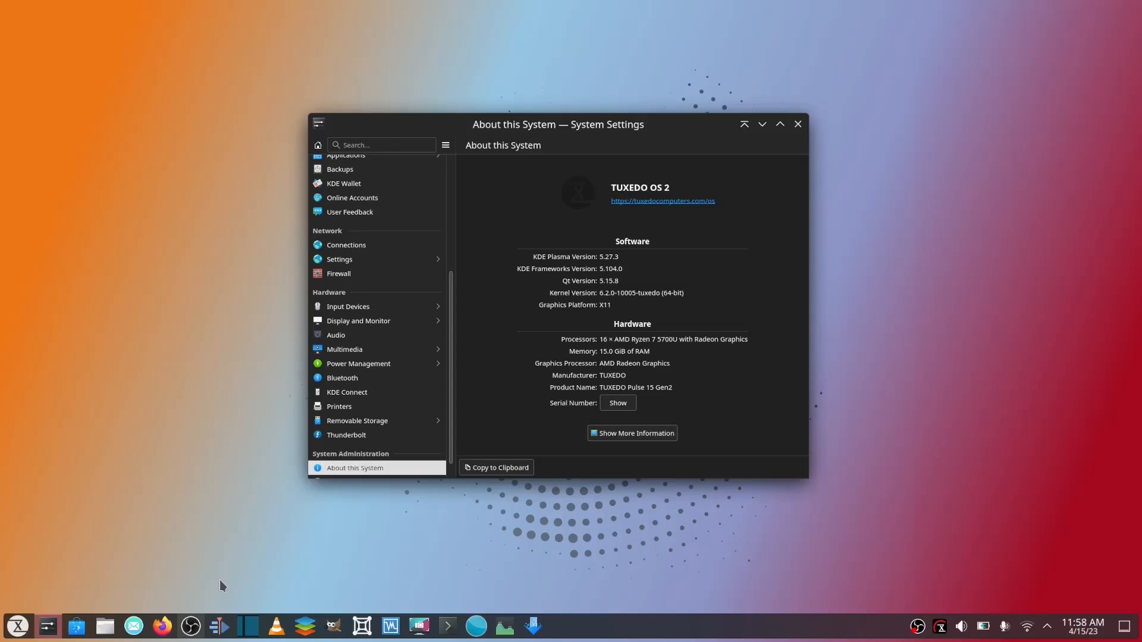
{"action": "mouse_move", "coordinate": [704, 132]}
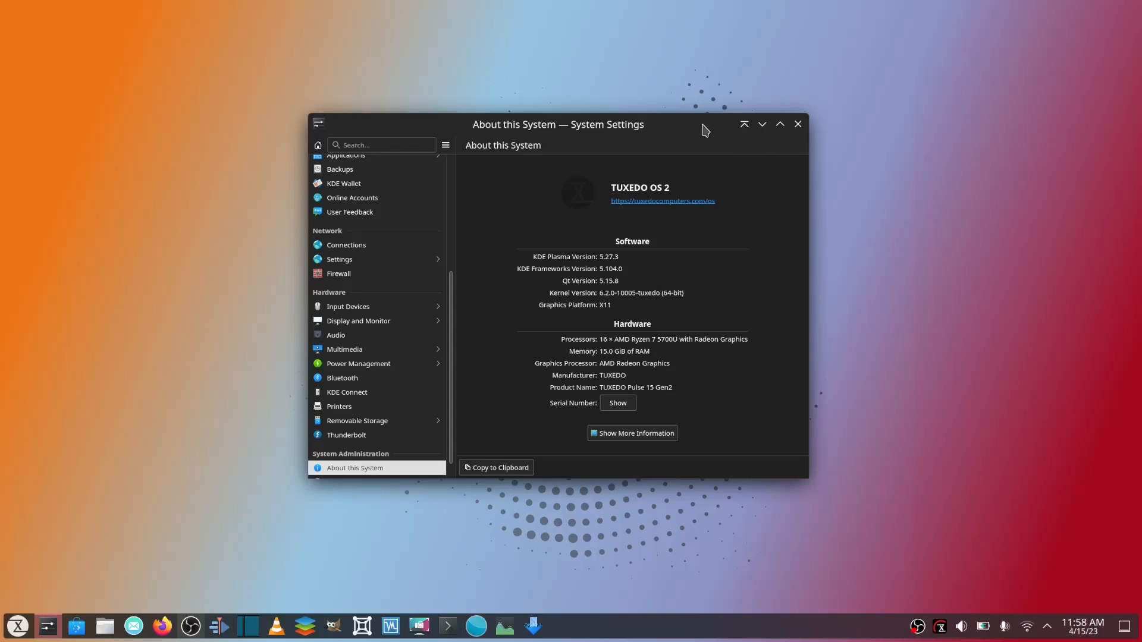
Drag the About this System window toward the right.
{"action": "left_click_drag", "start_coordinate": [557, 124], "coordinate": [710, 139]}
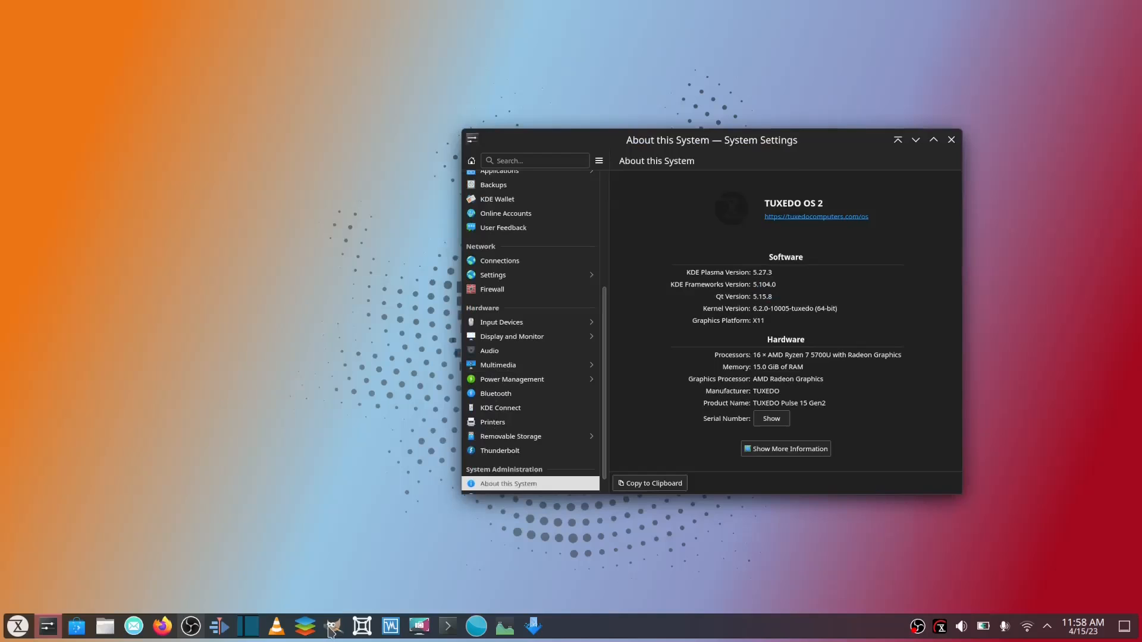
Launch GIMP and Boxes, moving the Boxes window to the upper left.
{"action": "left_click", "coordinate": [333, 626]}
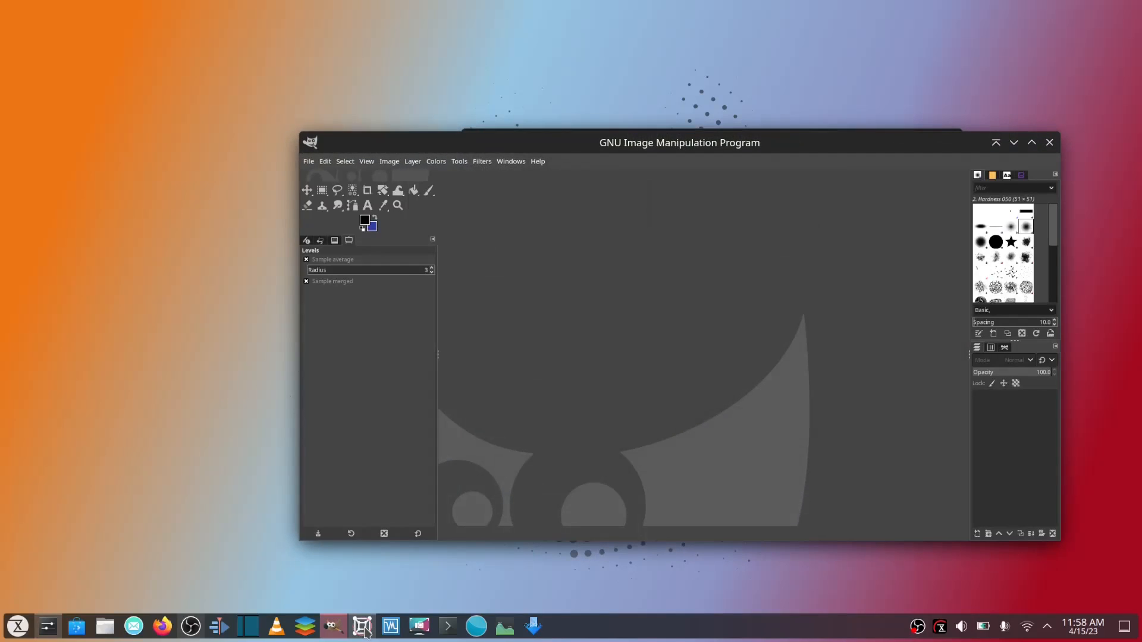
{"action": "left_click", "coordinate": [357, 626]}
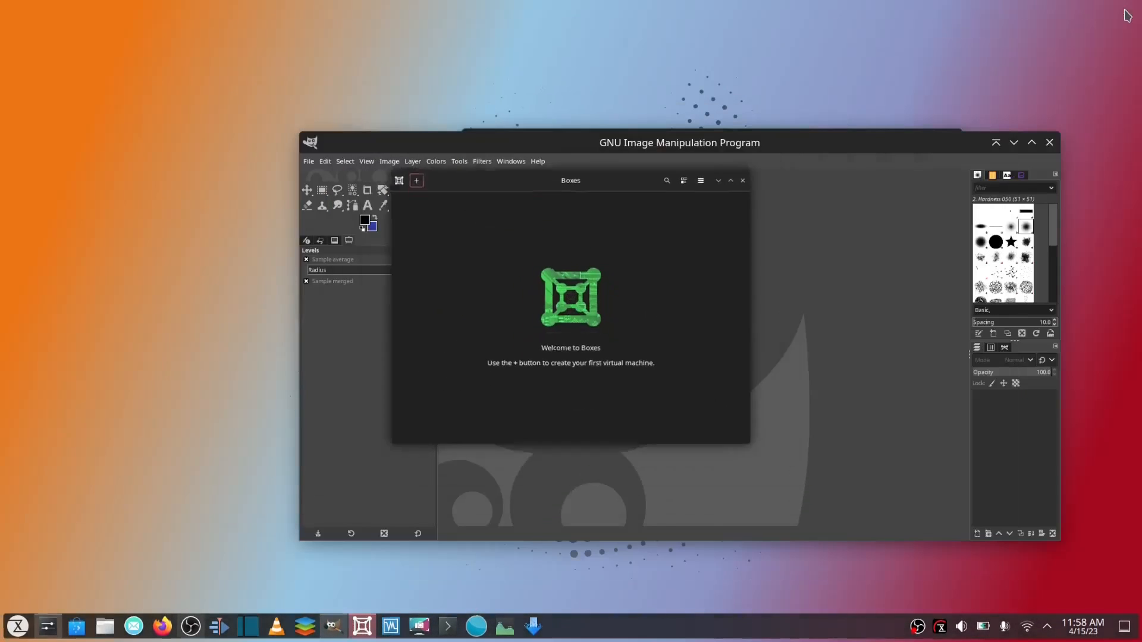
{"action": "left_click_drag", "start_coordinate": [570, 179], "coordinate": [290, 65]}
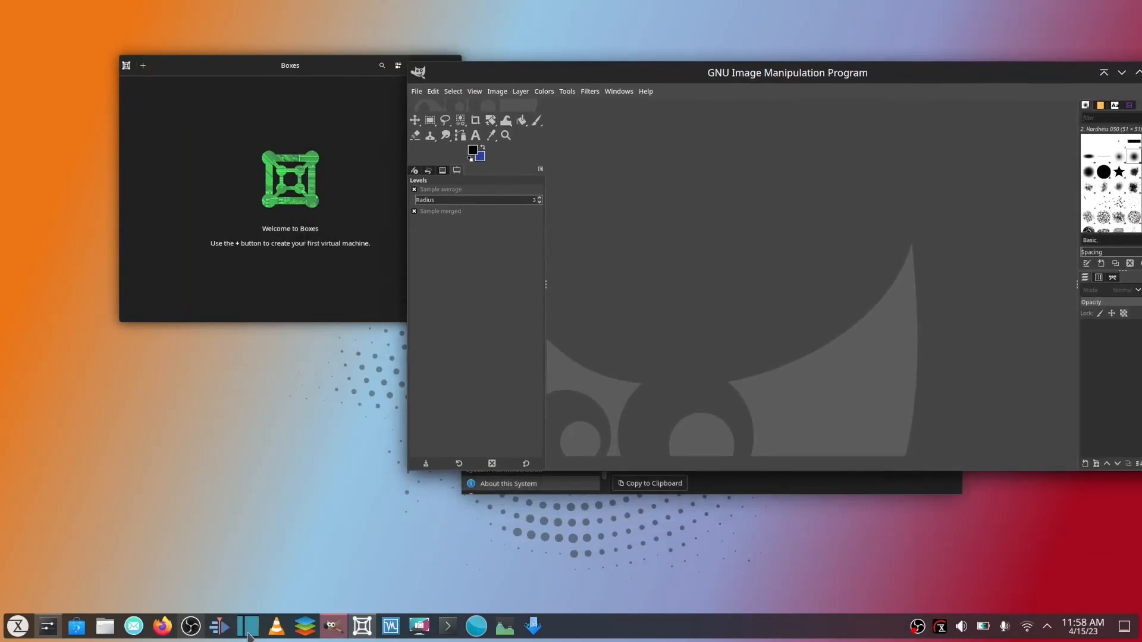
Launch Shotcut and Kdenlive, then close GIMP.
{"action": "left_click", "coordinate": [248, 626]}
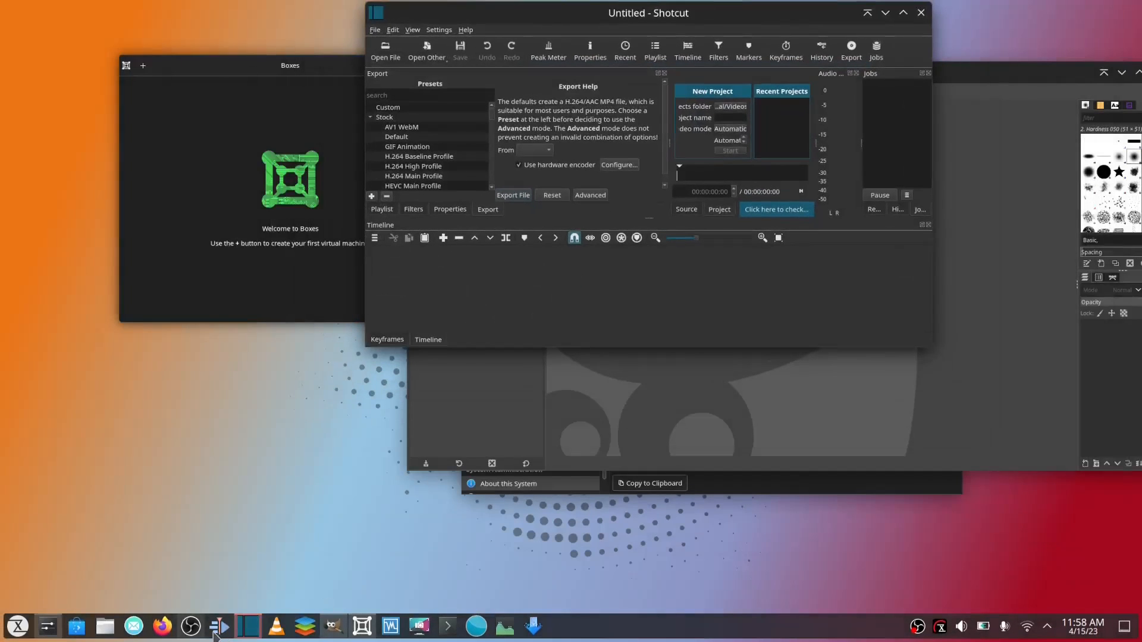
{"action": "left_click", "coordinate": [219, 625]}
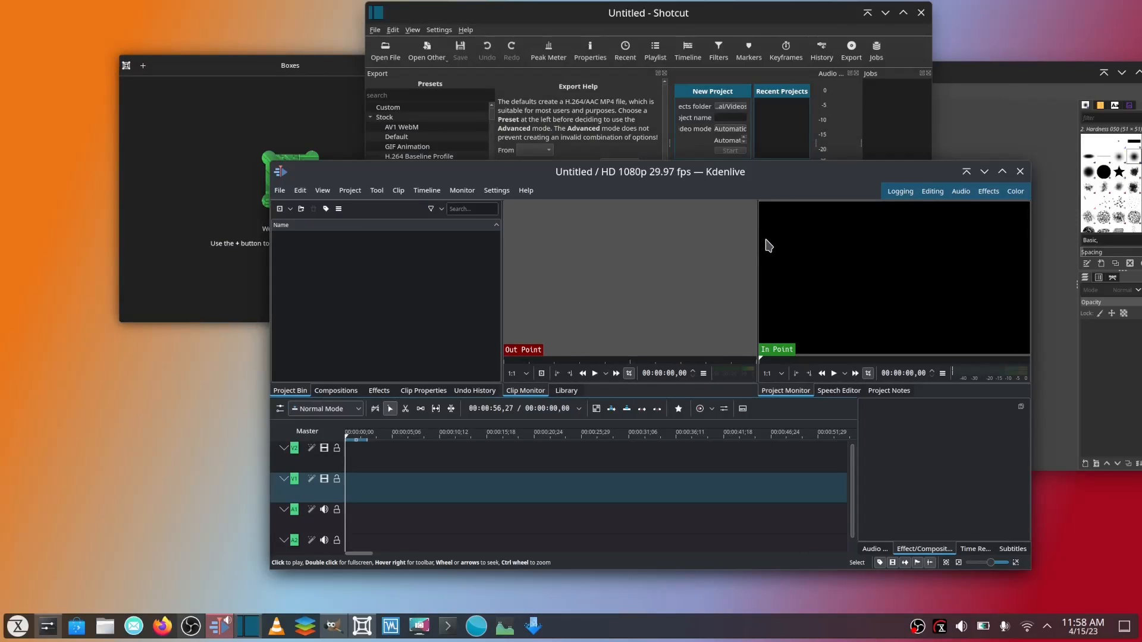
{"action": "mouse_move", "coordinate": [768, 250]}
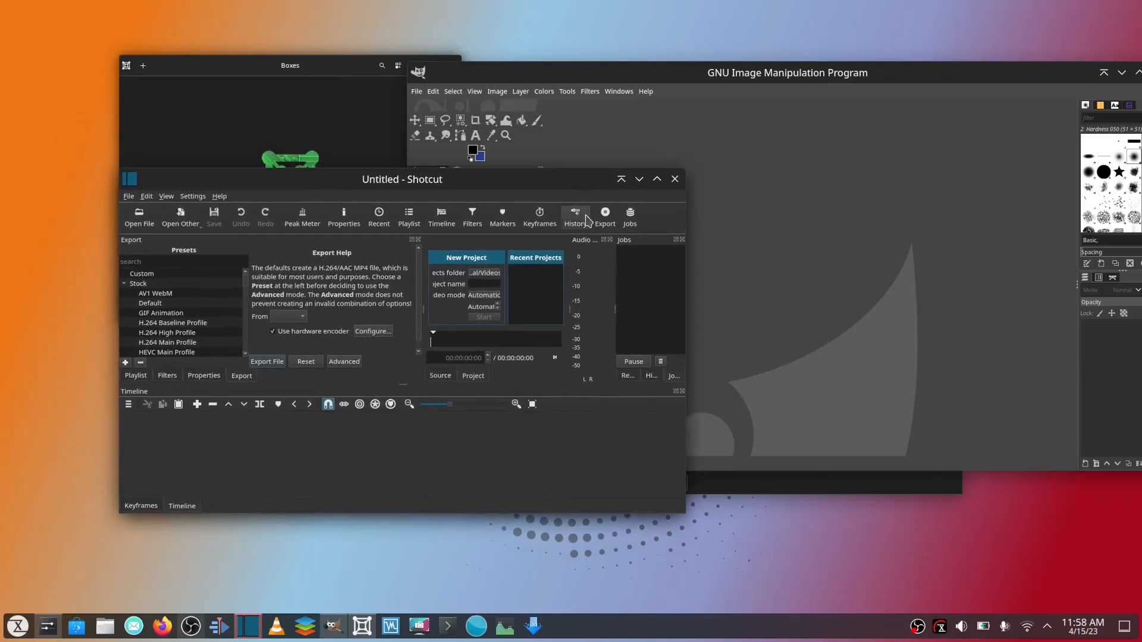
{"action": "mouse_move", "coordinate": [584, 223]}
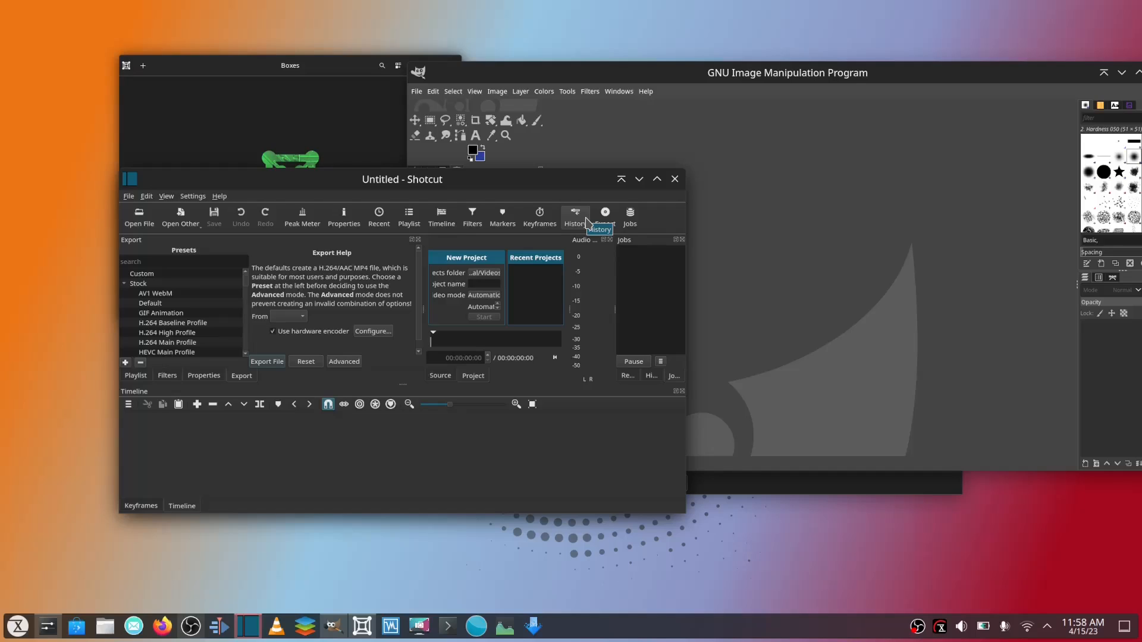
{"action": "mouse_move", "coordinate": [588, 223]}
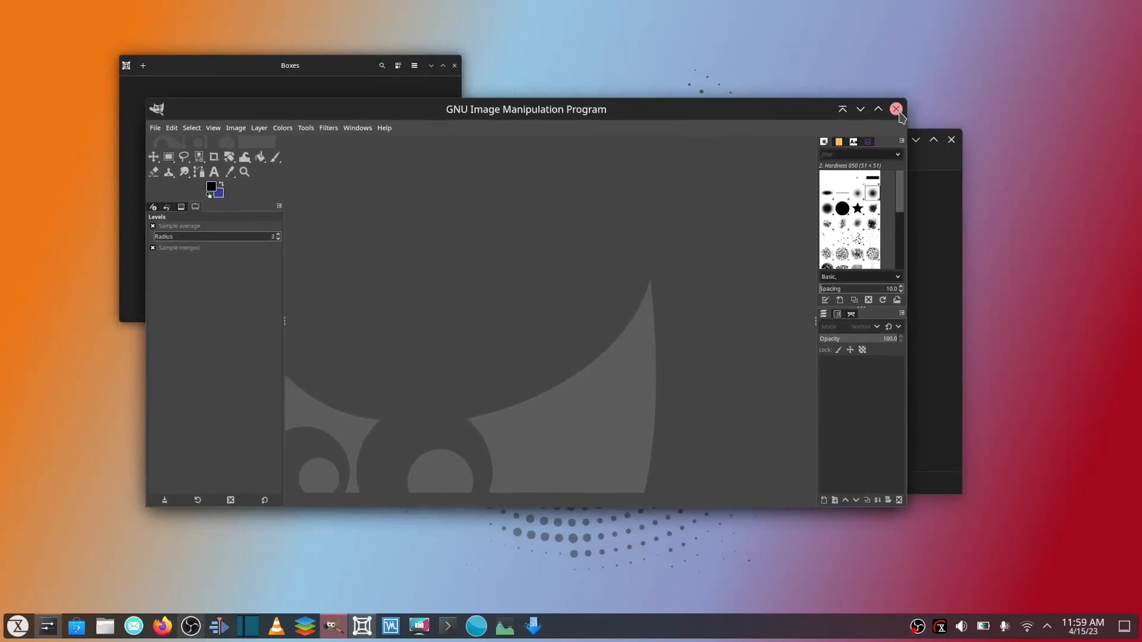
{"action": "left_click", "coordinate": [895, 109]}
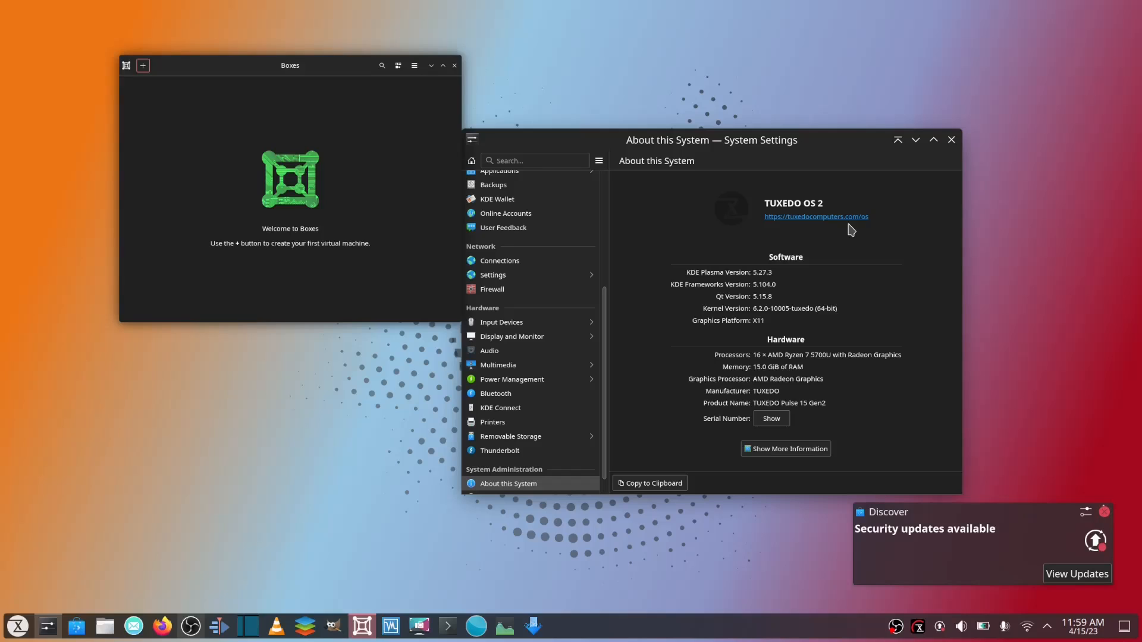
Dismiss the Discover security updates notification and close System Settings.
{"action": "left_click", "coordinate": [1105, 512]}
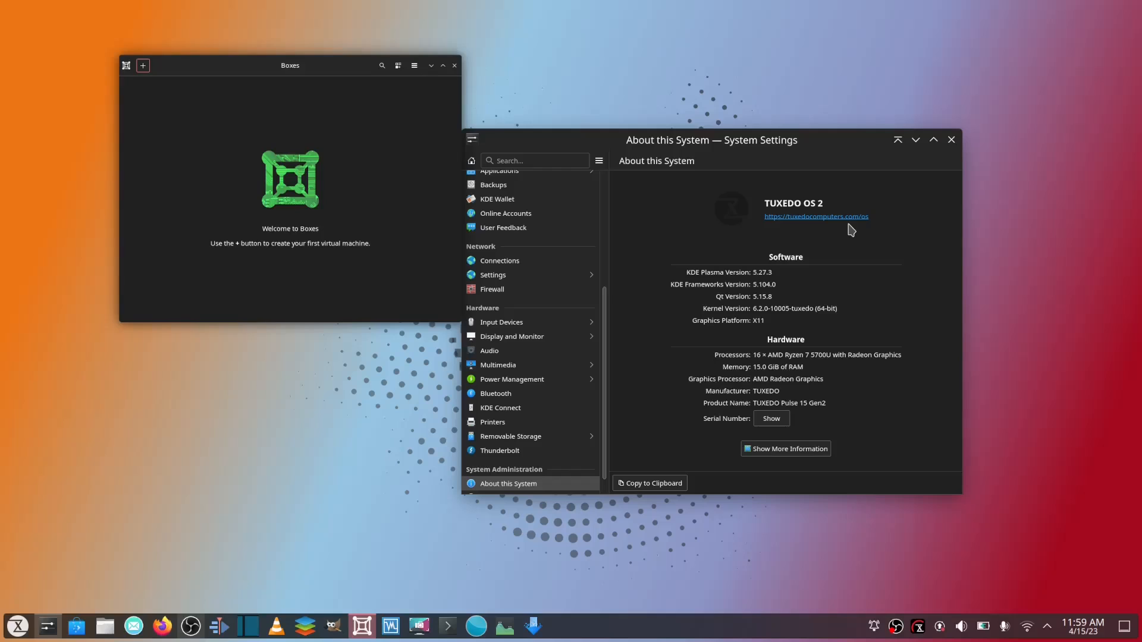
{"action": "mouse_move", "coordinate": [743, 89]}
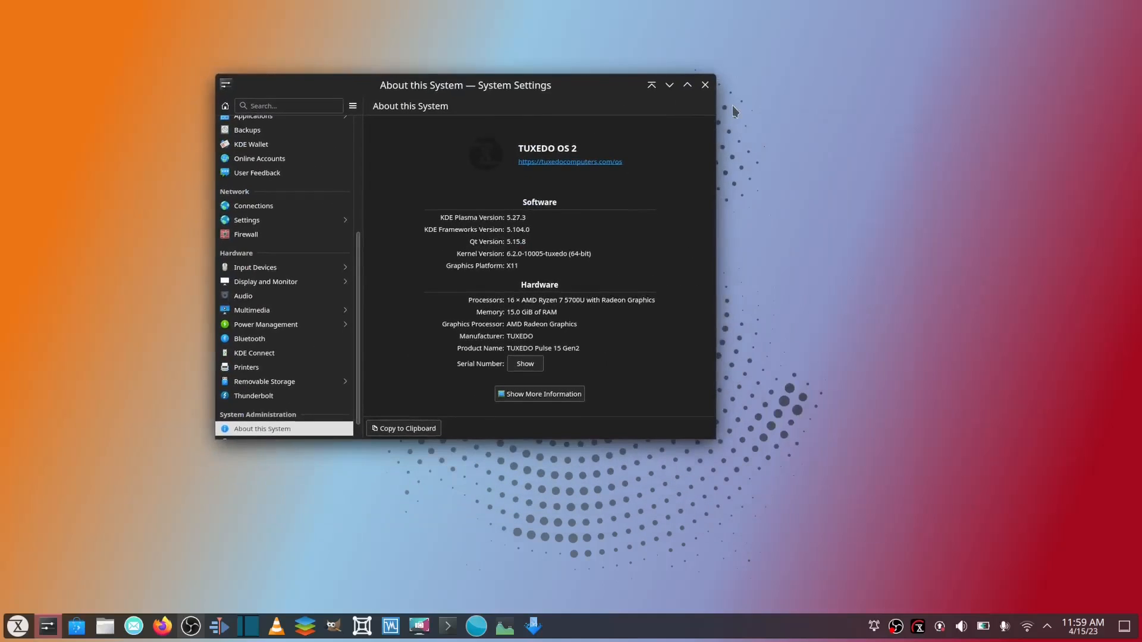
{"action": "left_click", "coordinate": [705, 84]}
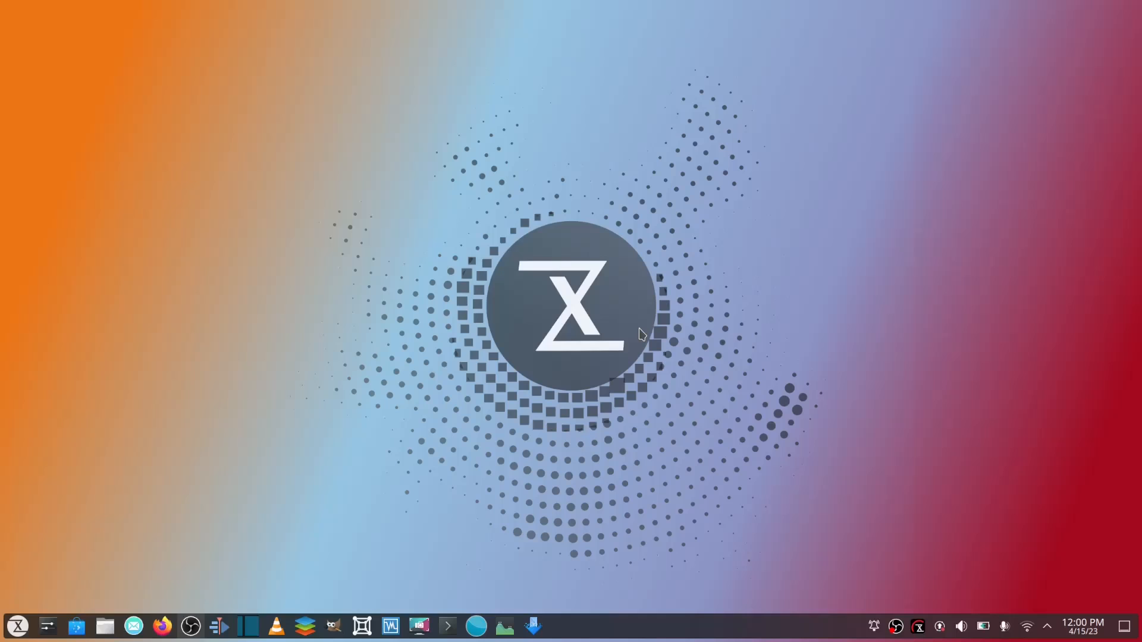
{"action": "mouse_move", "coordinate": [801, 621]}
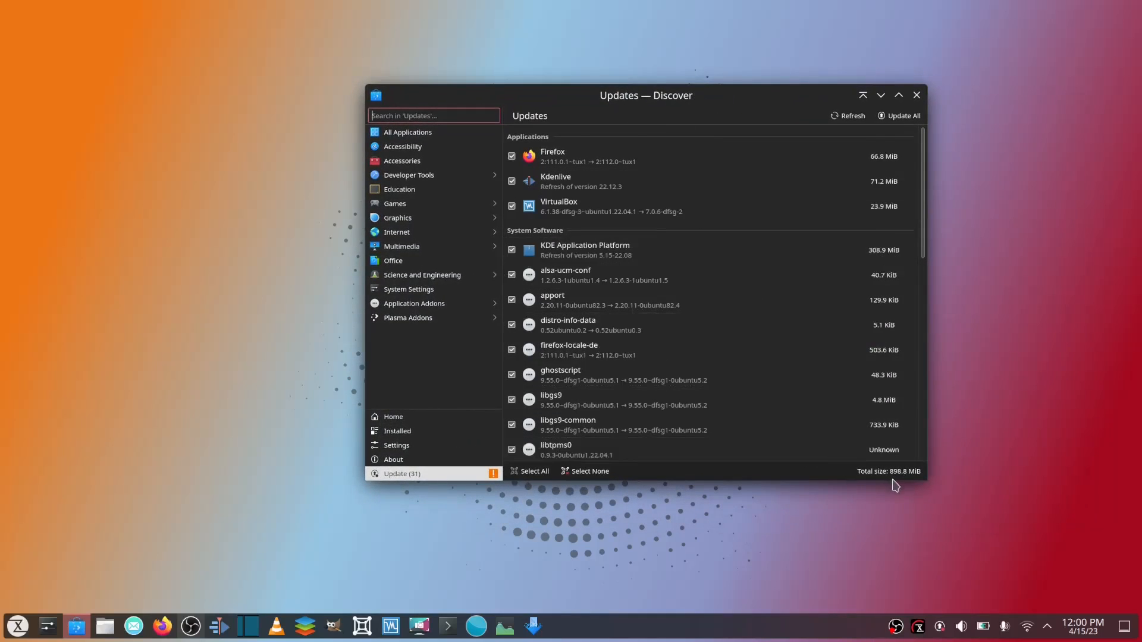
Scroll through the 31 pending updates like Firefox and VirtualBox, then close Discover without installing.
{"action": "scroll", "scroll_direction": "down", "scroll_amount": 3}
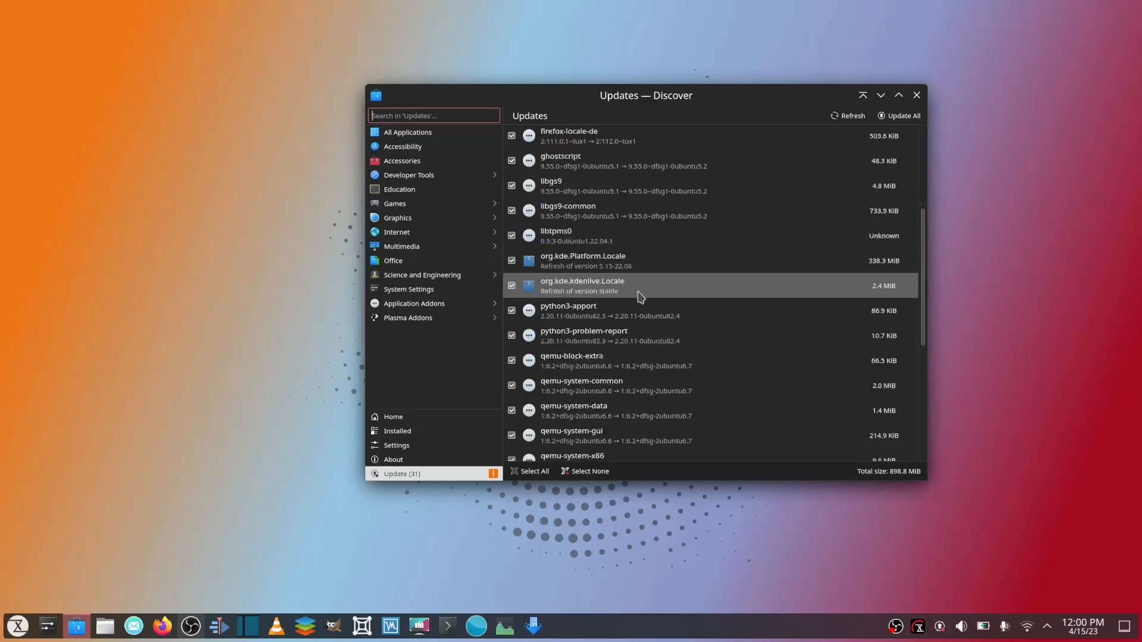
{"action": "scroll", "scroll_direction": "down", "scroll_amount": 3}
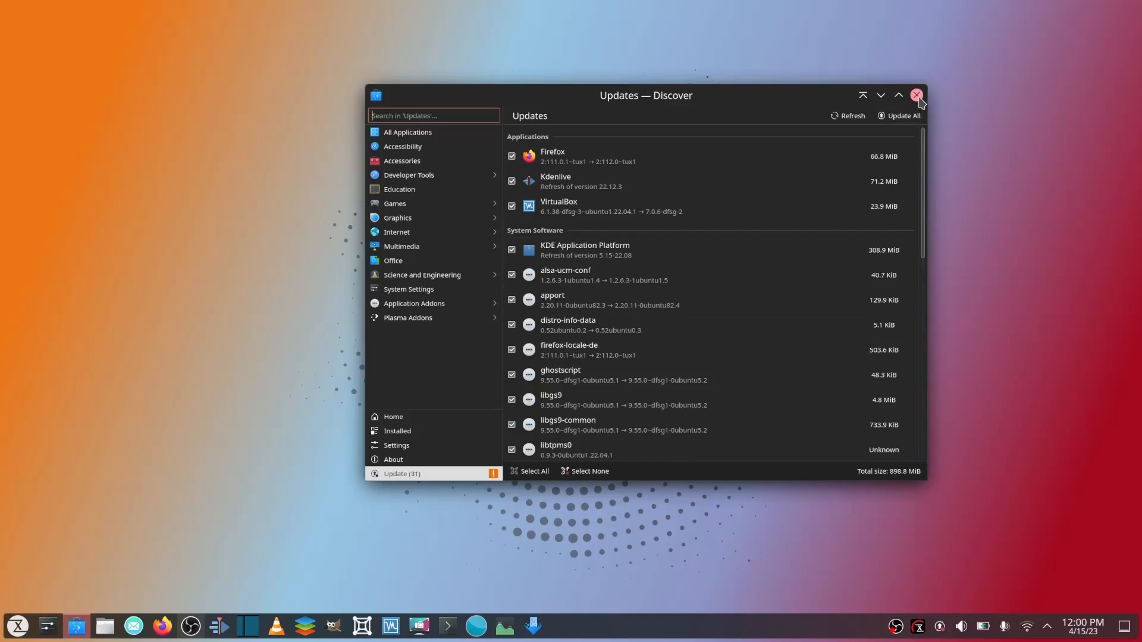
{"action": "left_click", "coordinate": [916, 94]}
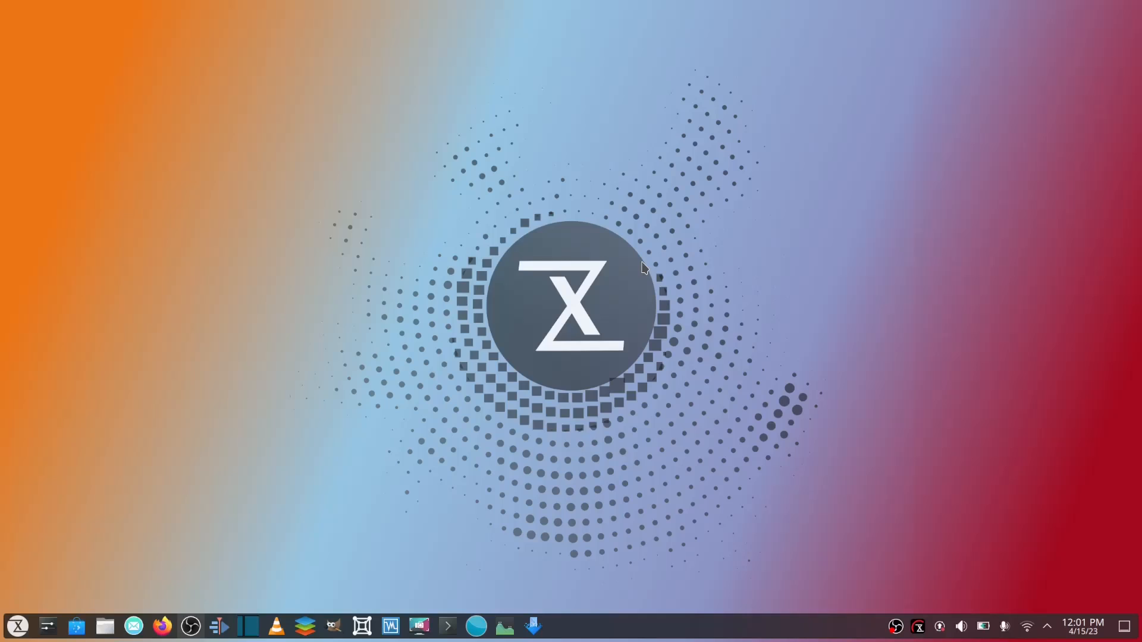
{"action": "mouse_move", "coordinate": [678, 390]}
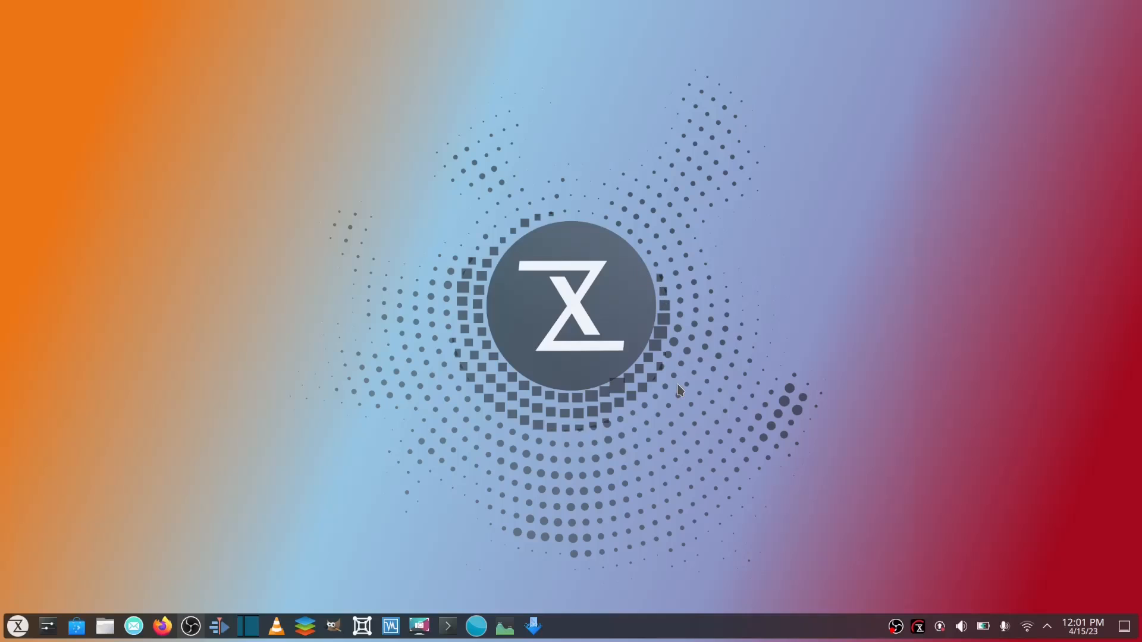